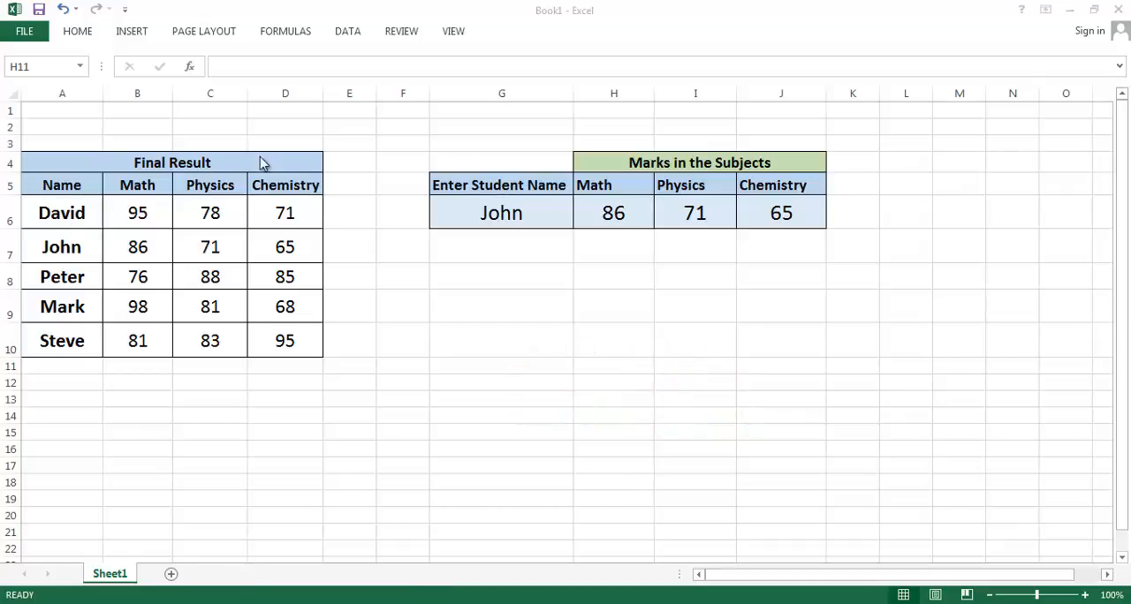
mouse_move(240, 339)
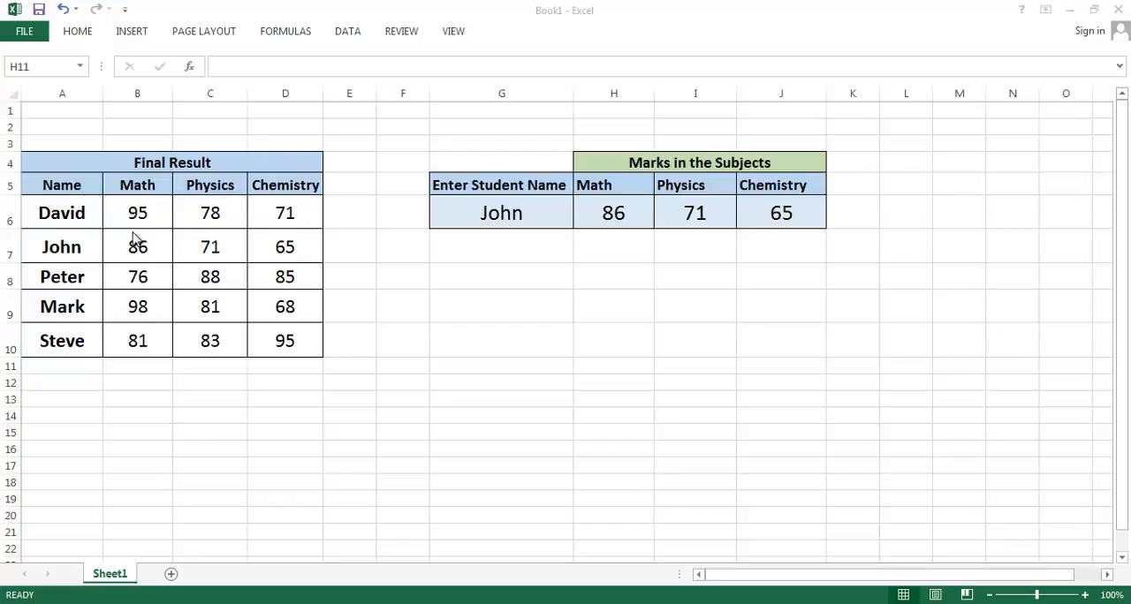
Step: Review the student names and John's Math and Chemistry VLOOKUP formulas
left_click(62, 214)
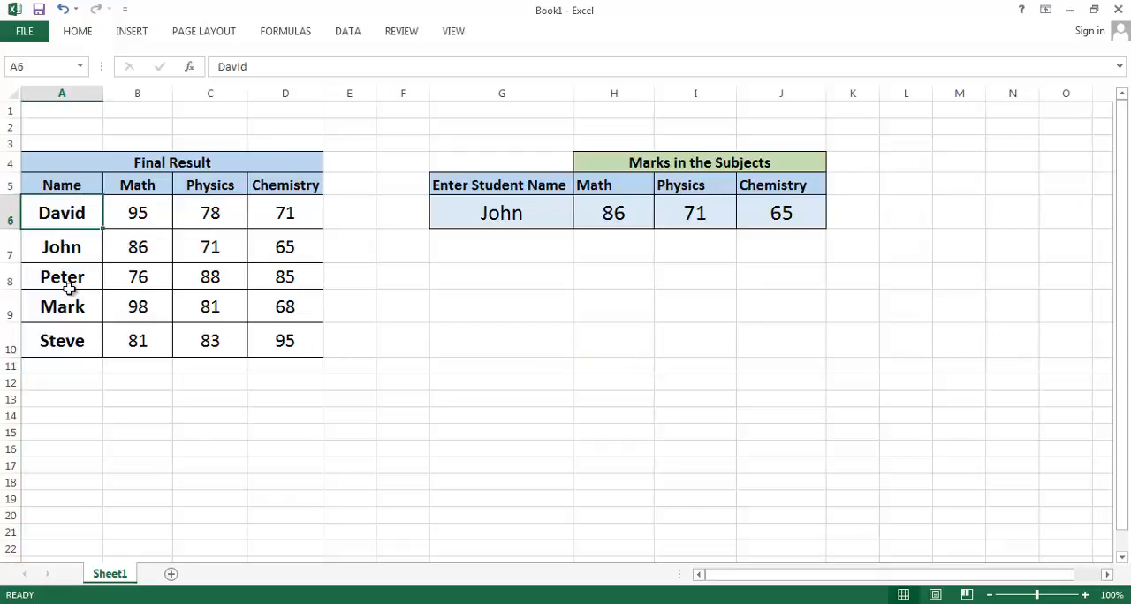
left_click_drag(62, 214, 61, 339)
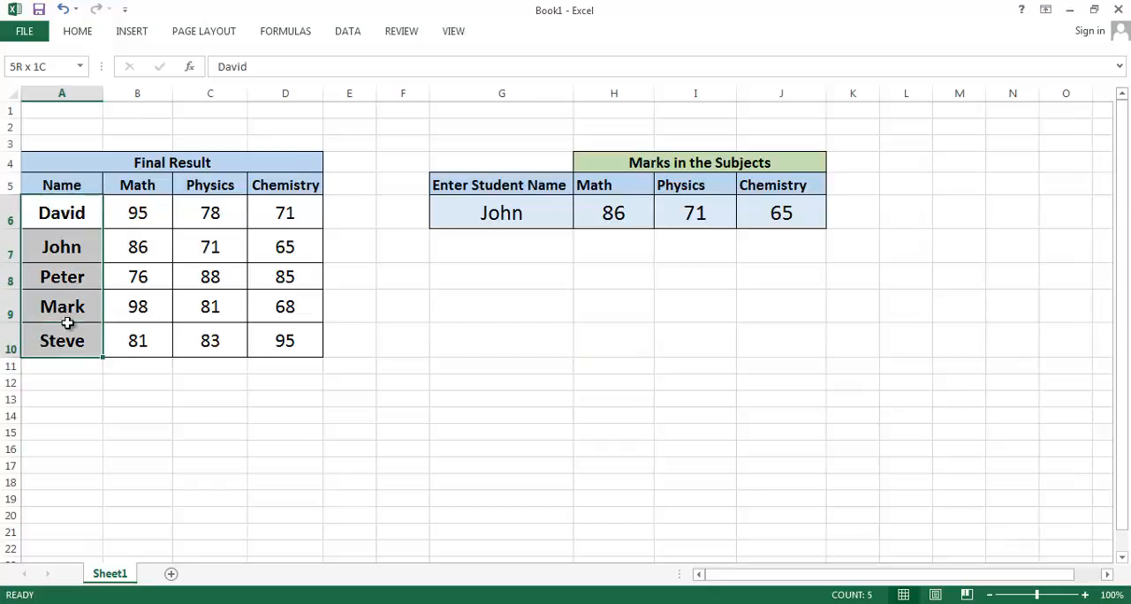
left_click(138, 214)
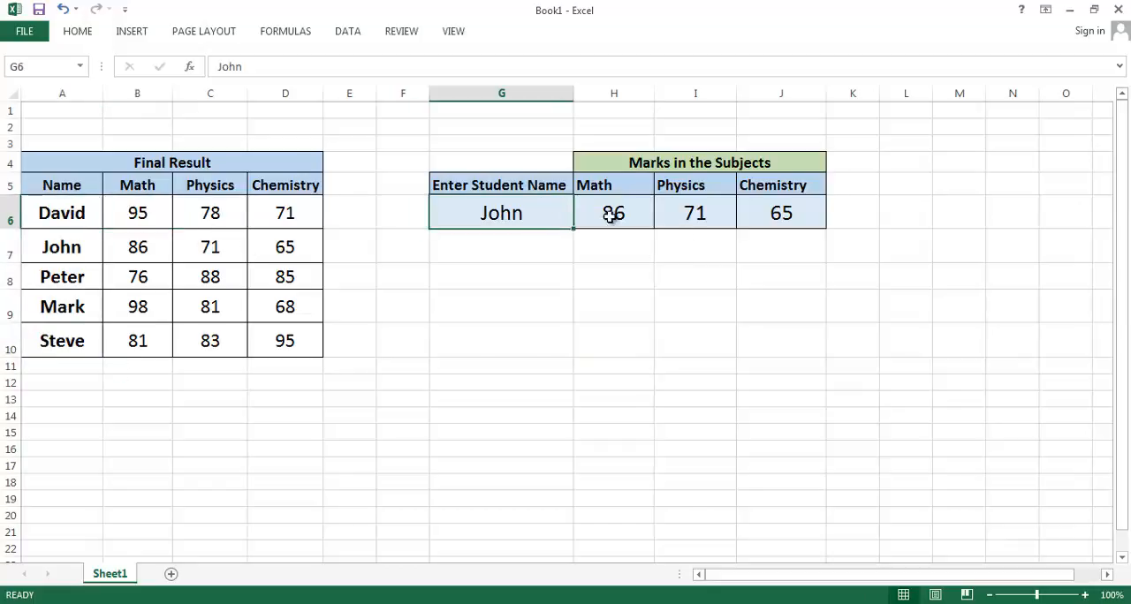
left_click(781, 213)
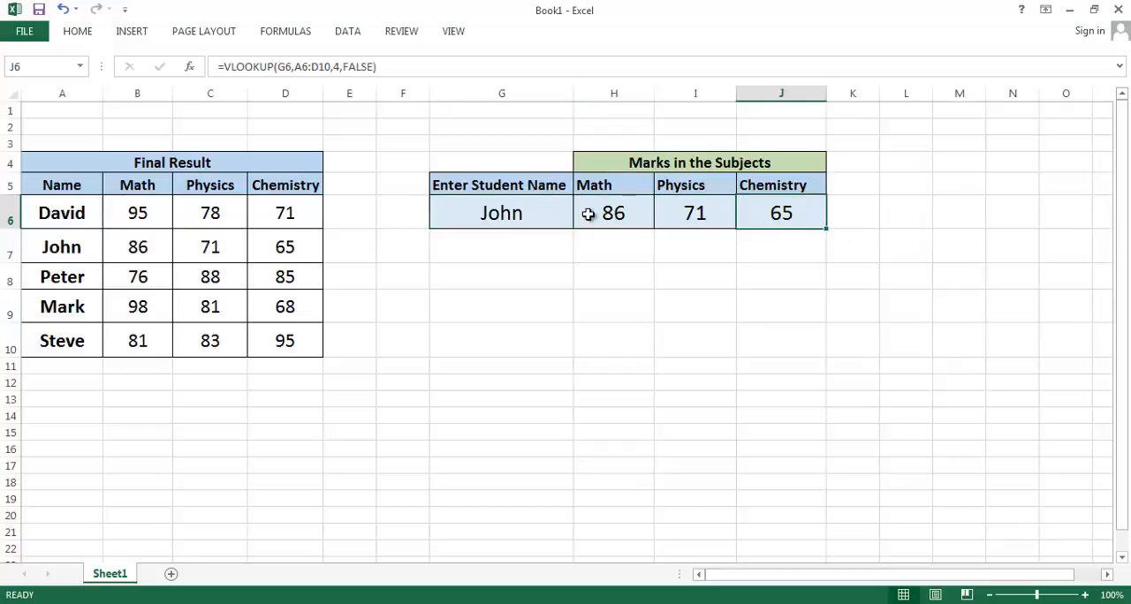
left_click(613, 212)
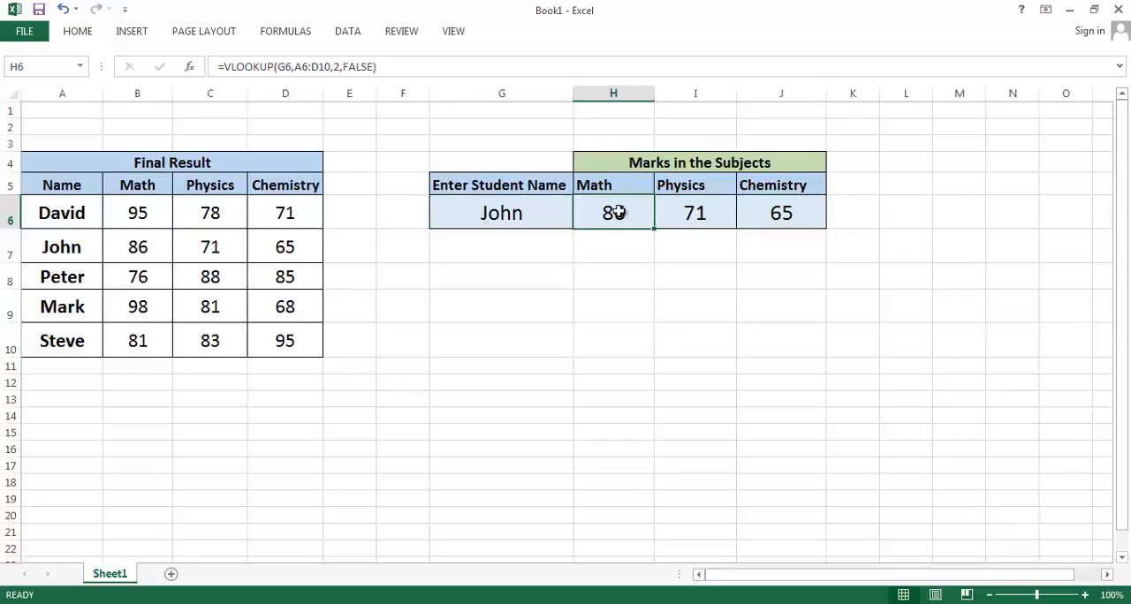
left_click(502, 214)
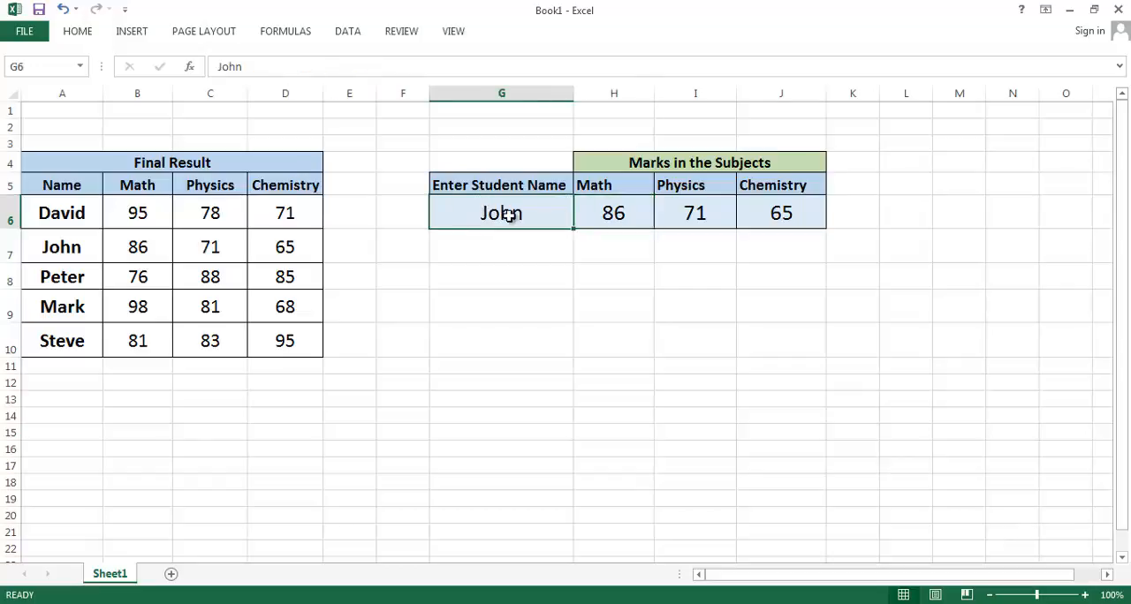
mouse_move(522, 219)
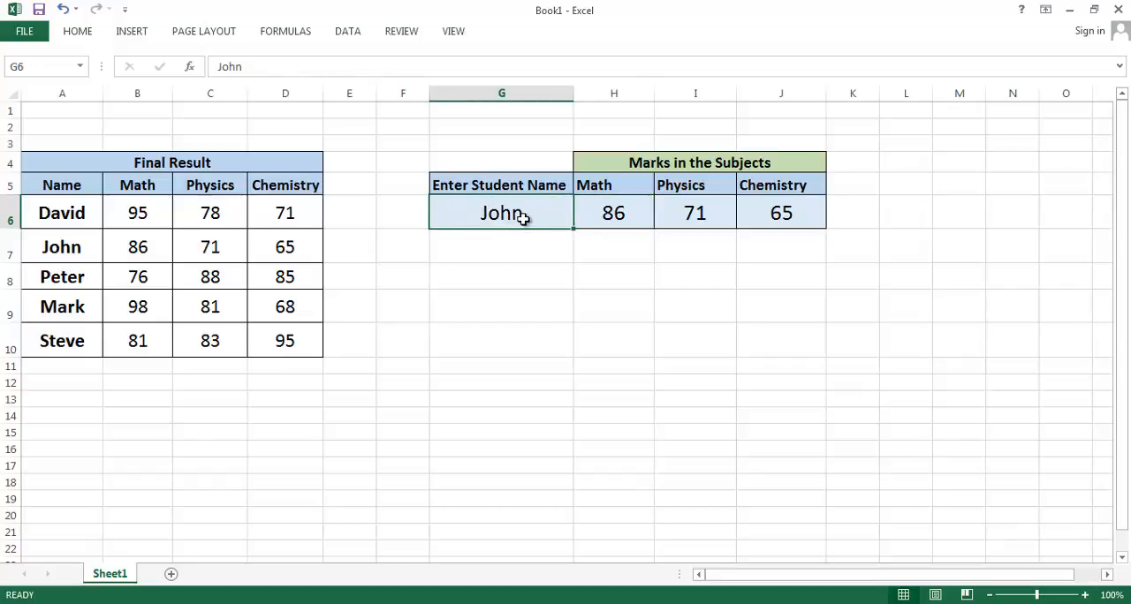
left_click(613, 214)
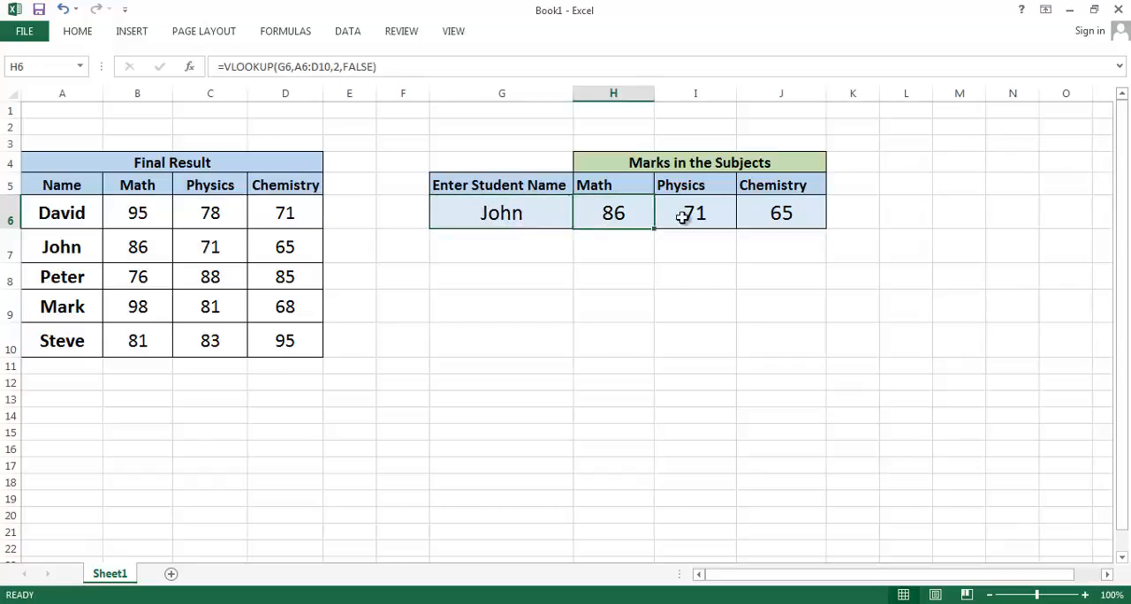
left_click(781, 214)
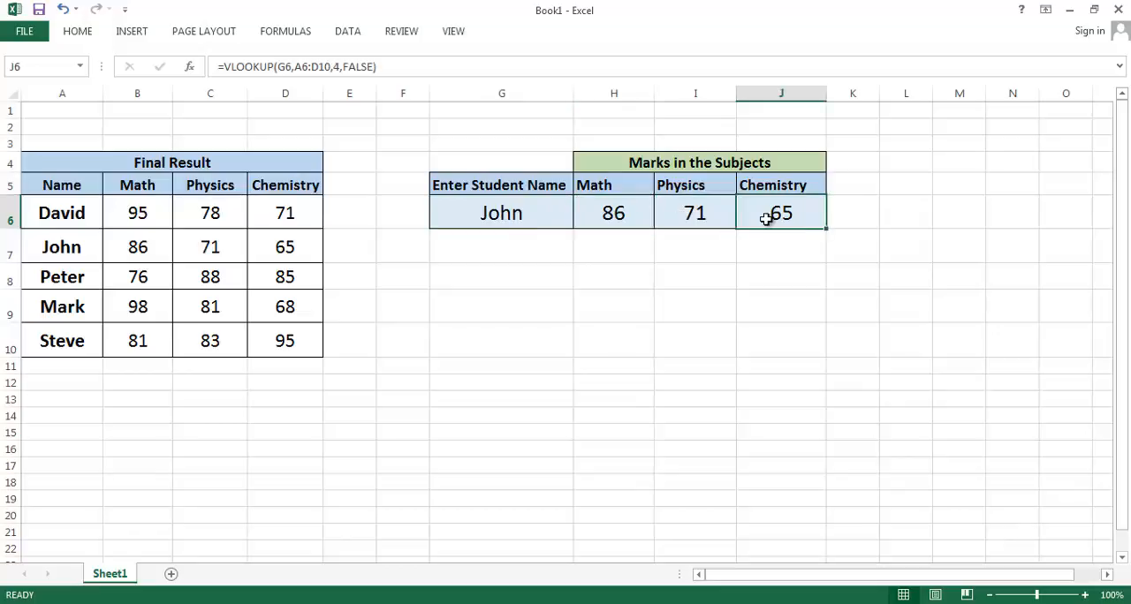
left_click(613, 214)
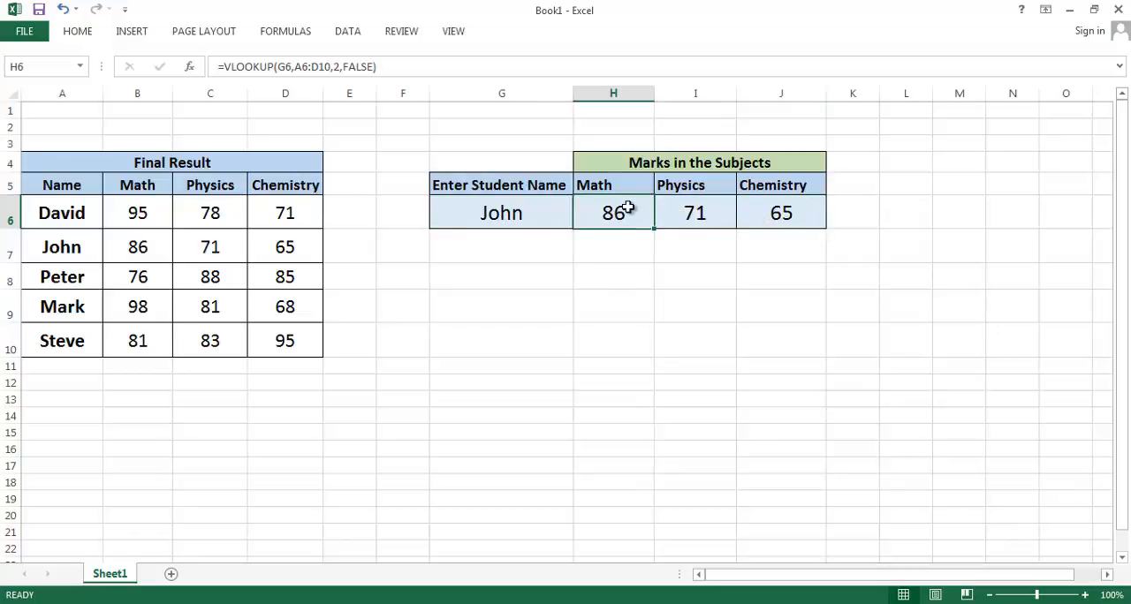
Step: Replace the student name with David so the lookups return 95, 78 and 71
left_click(502, 212)
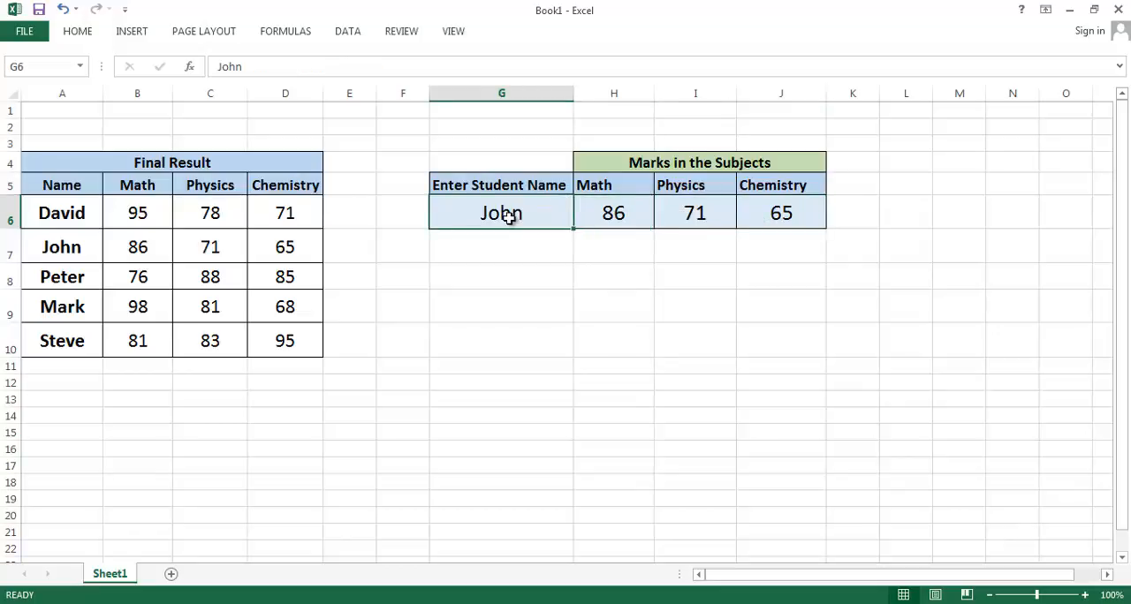
type("David")
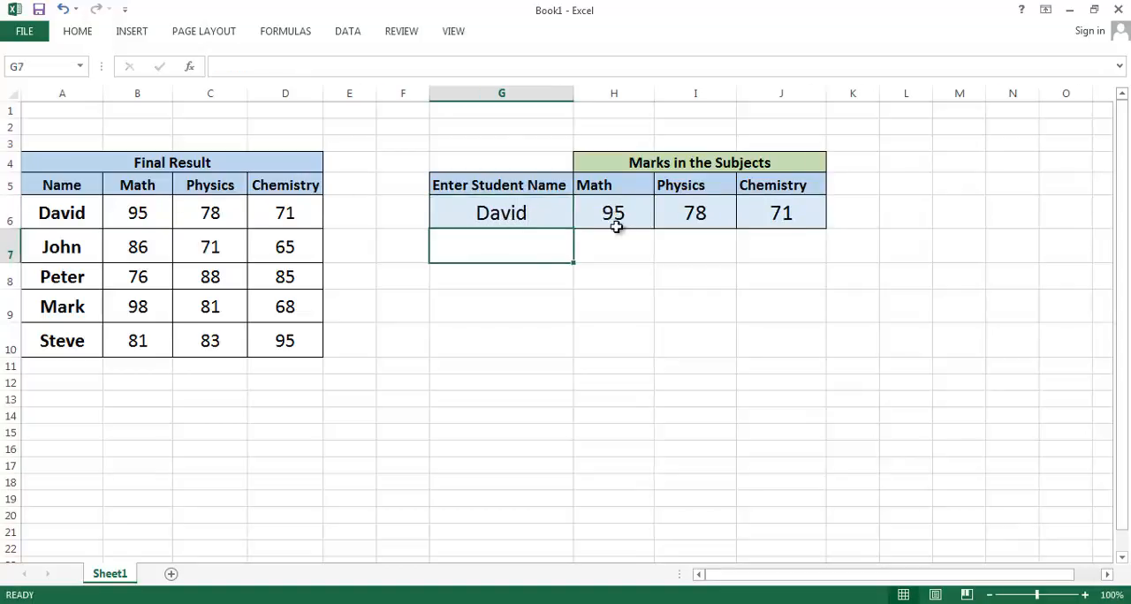
left_click(502, 212)
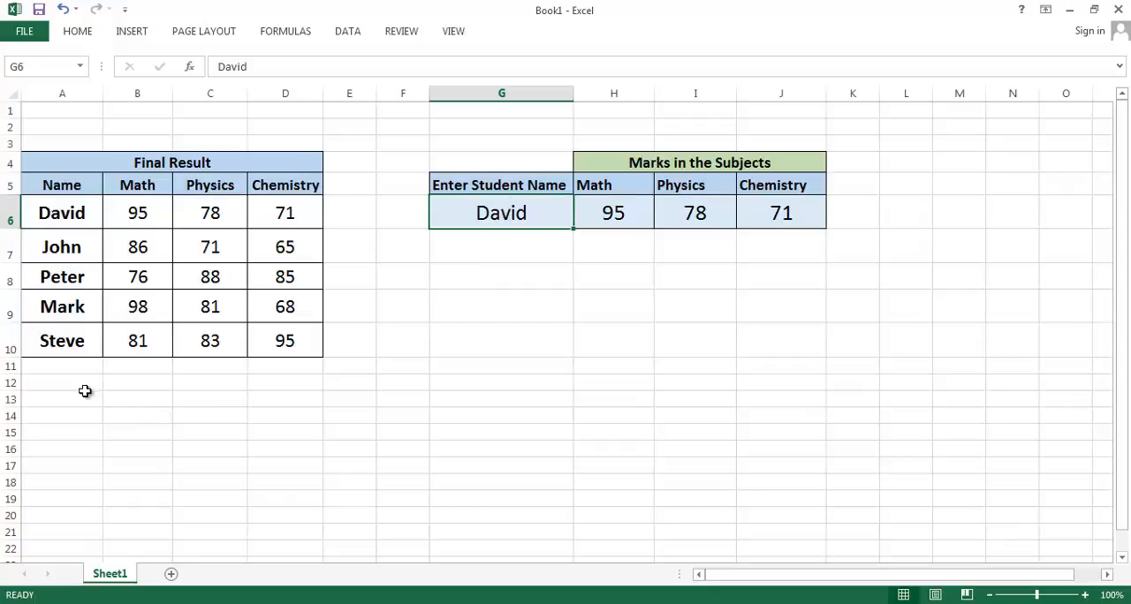
mouse_move(68, 461)
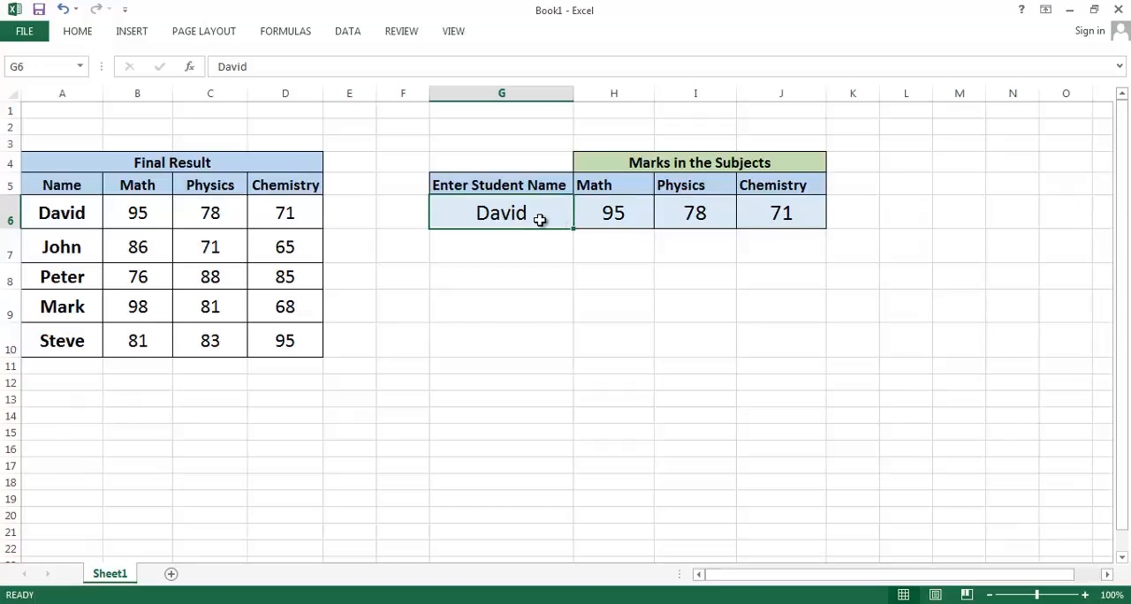
mouse_move(398, 403)
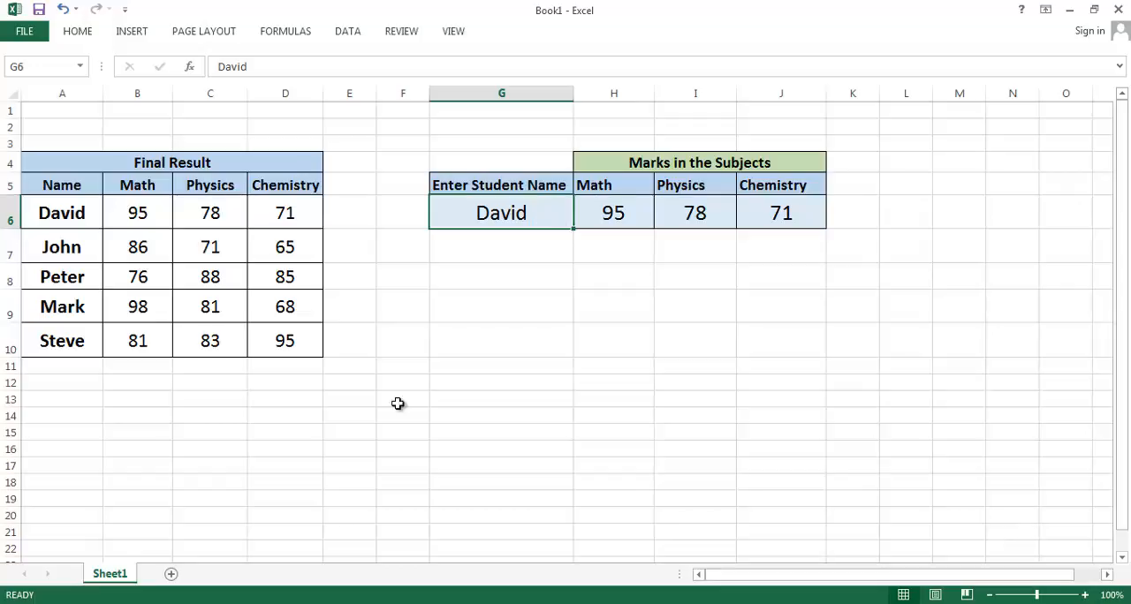
Step: Enter Tonny as the student name and inspect the #N/A results in the mark cells
type("Tonny")
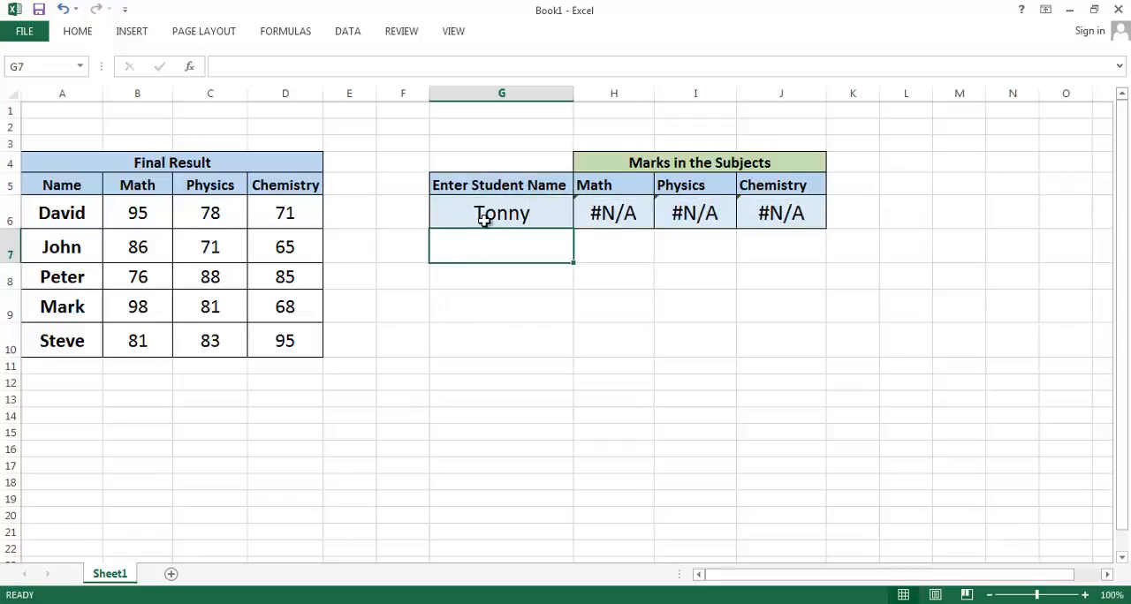
mouse_move(451, 343)
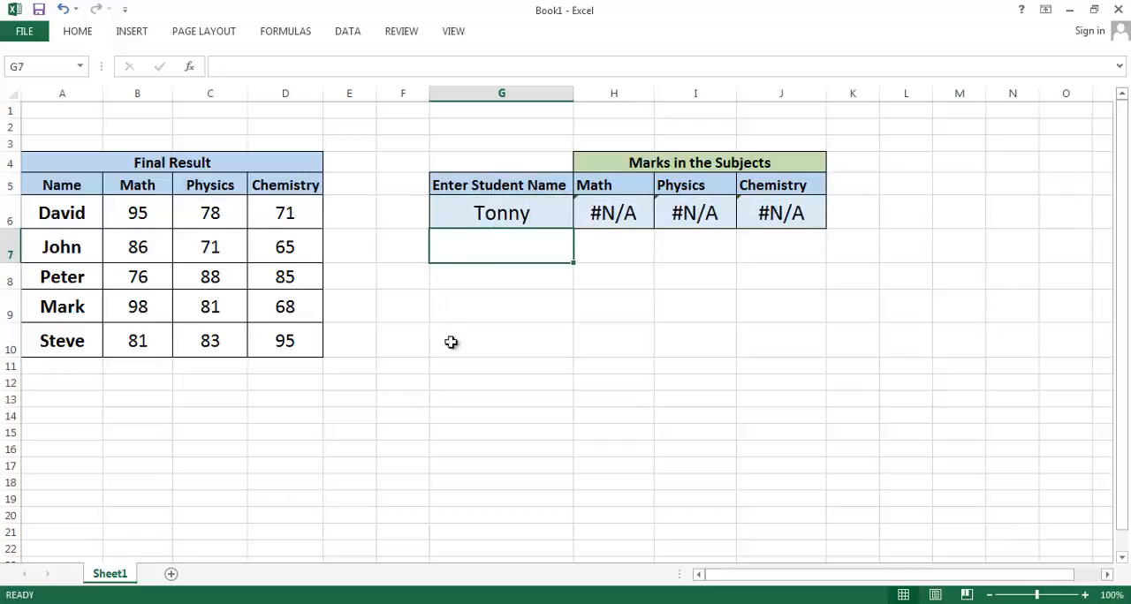
left_click(782, 213)
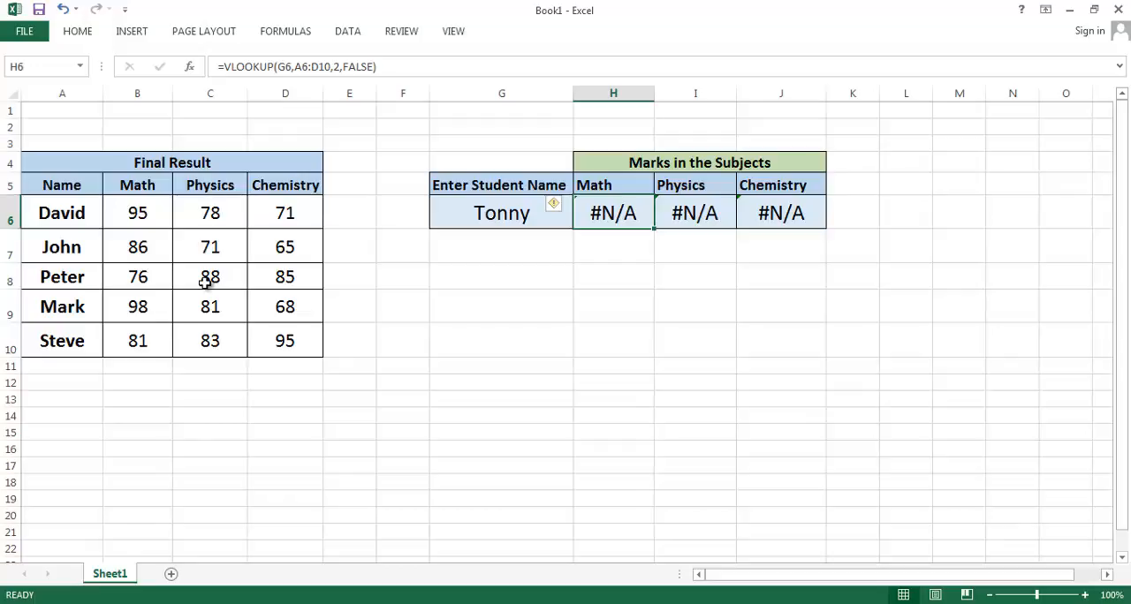
left_click(613, 275)
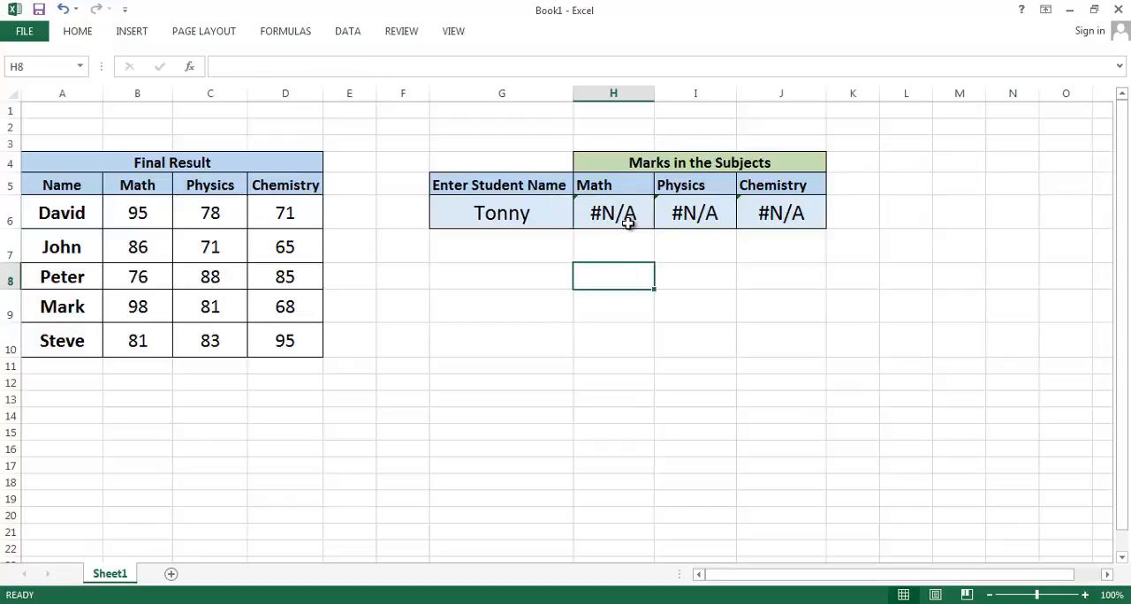
left_click(613, 214)
type("-")
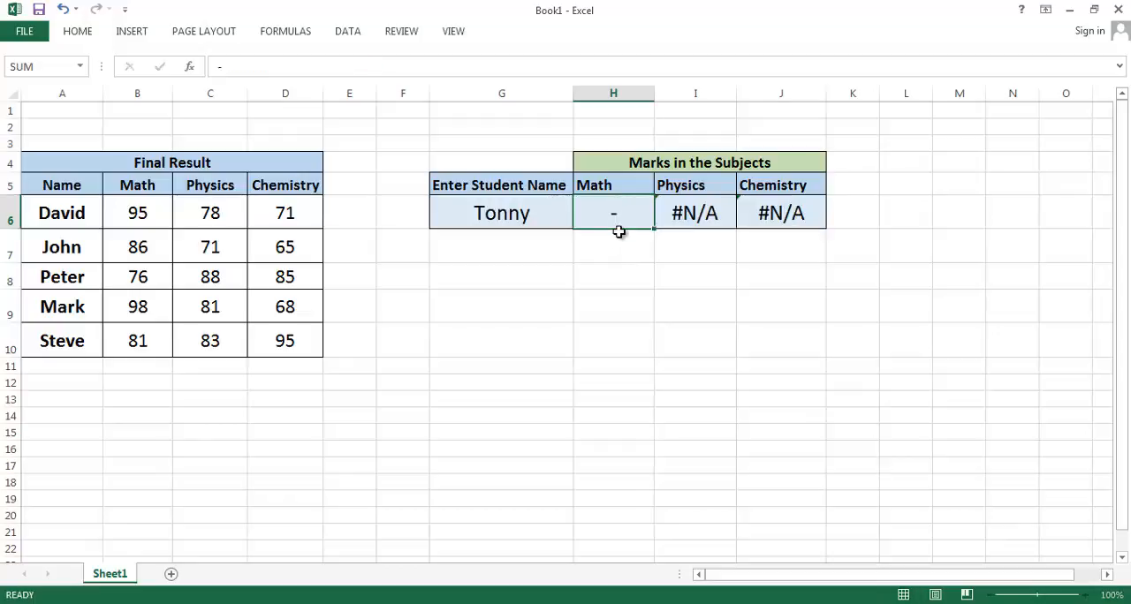
left_click(614, 247)
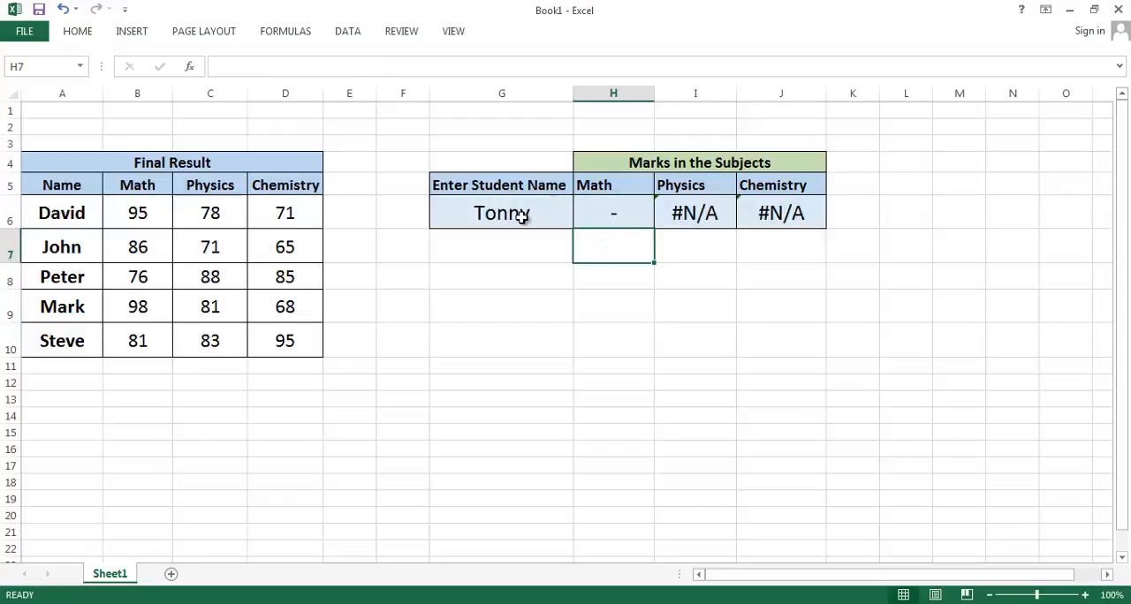
mouse_move(506, 221)
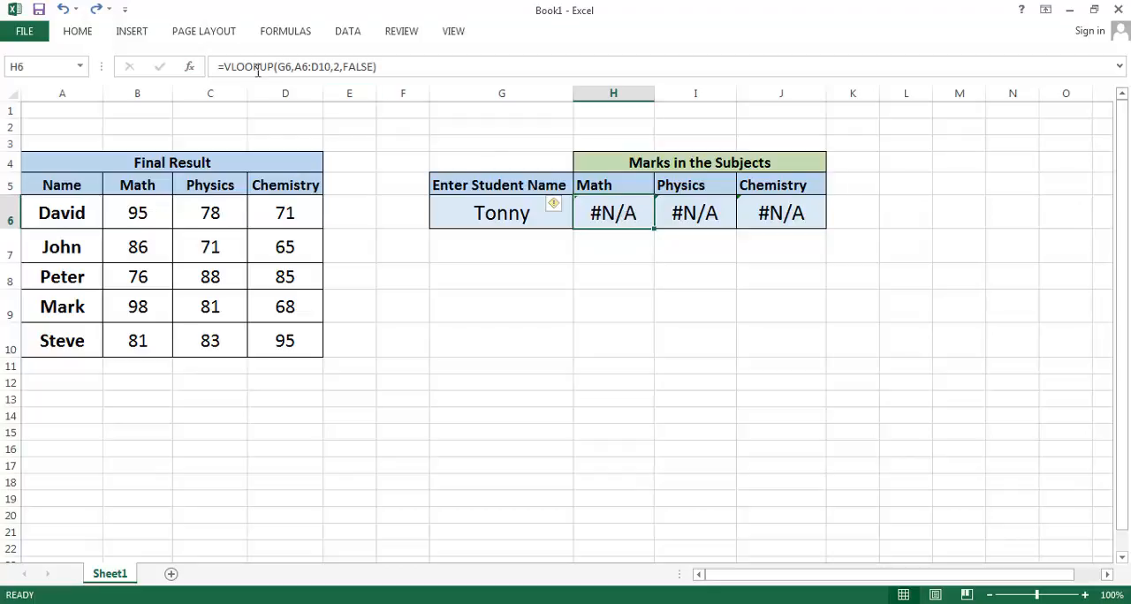
double_click(613, 214)
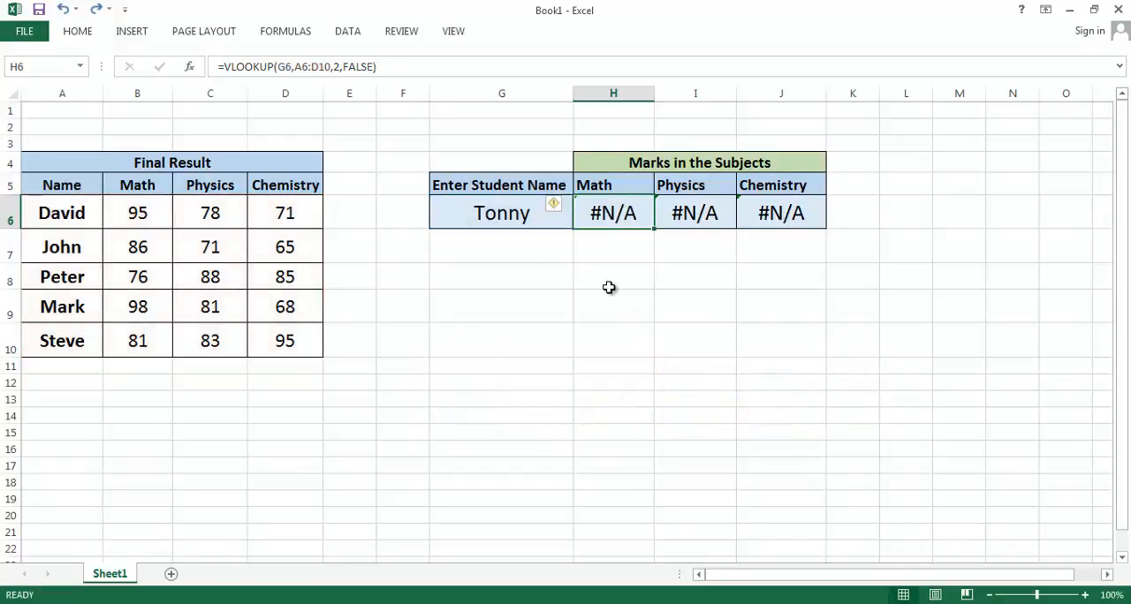
left_click(502, 212)
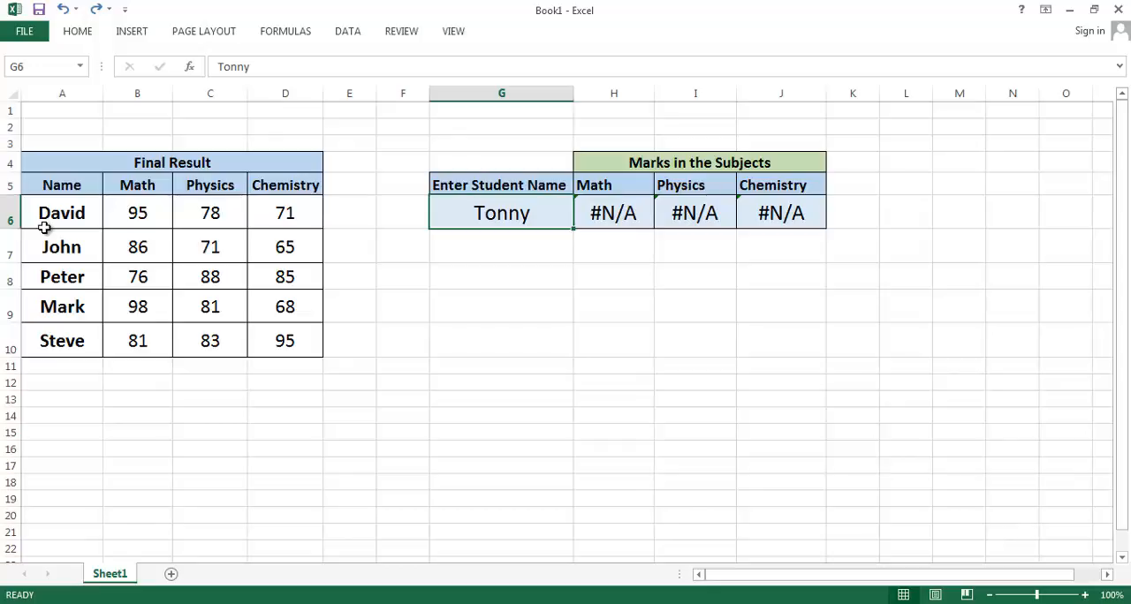
mouse_move(612, 212)
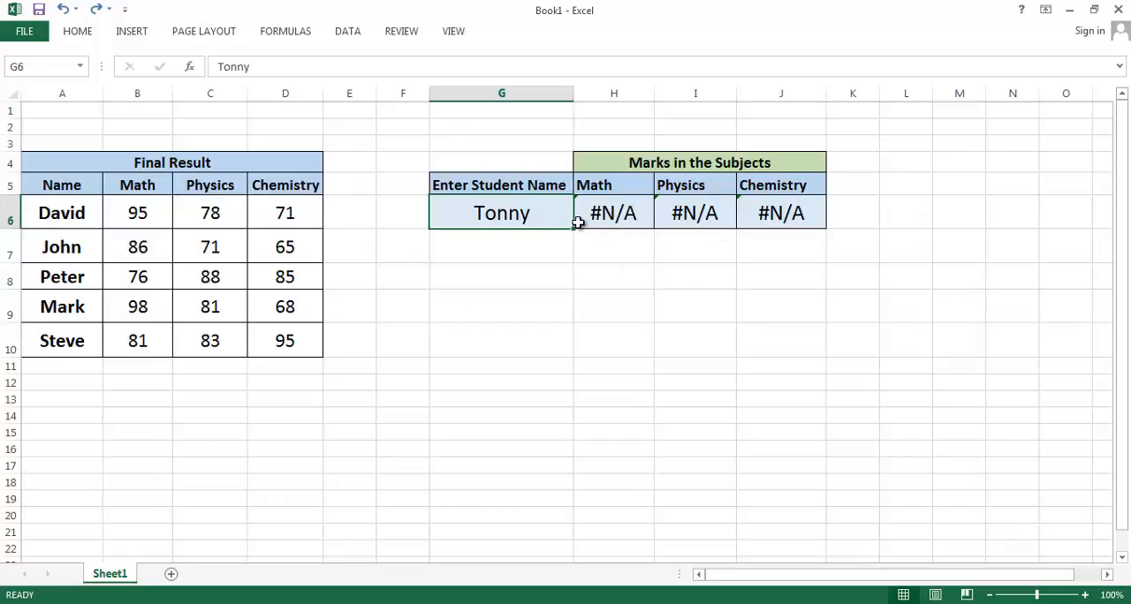
mouse_move(608, 215)
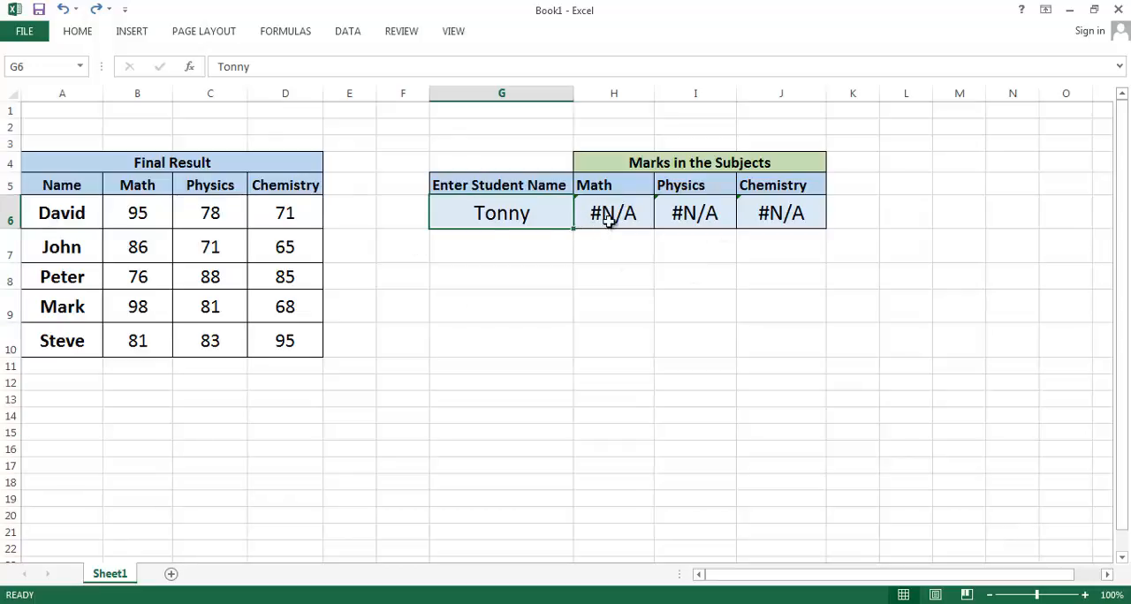
left_click(613, 214)
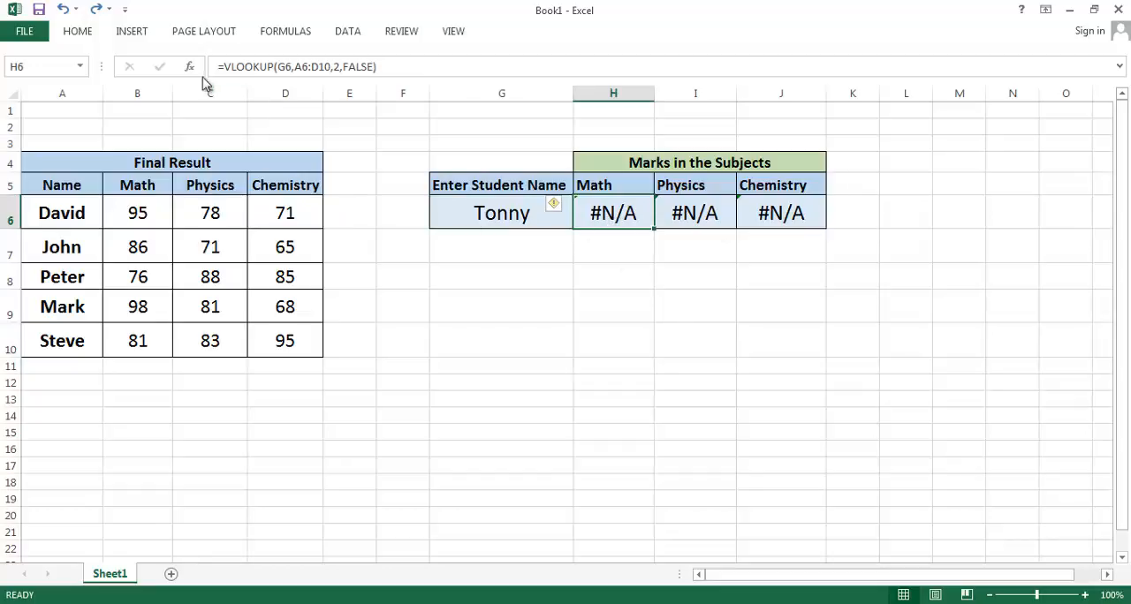
Step: Wrap the Math VLOOKUP in IFERROR(...,"-") so a missing name shows a dash
double_click(613, 214)
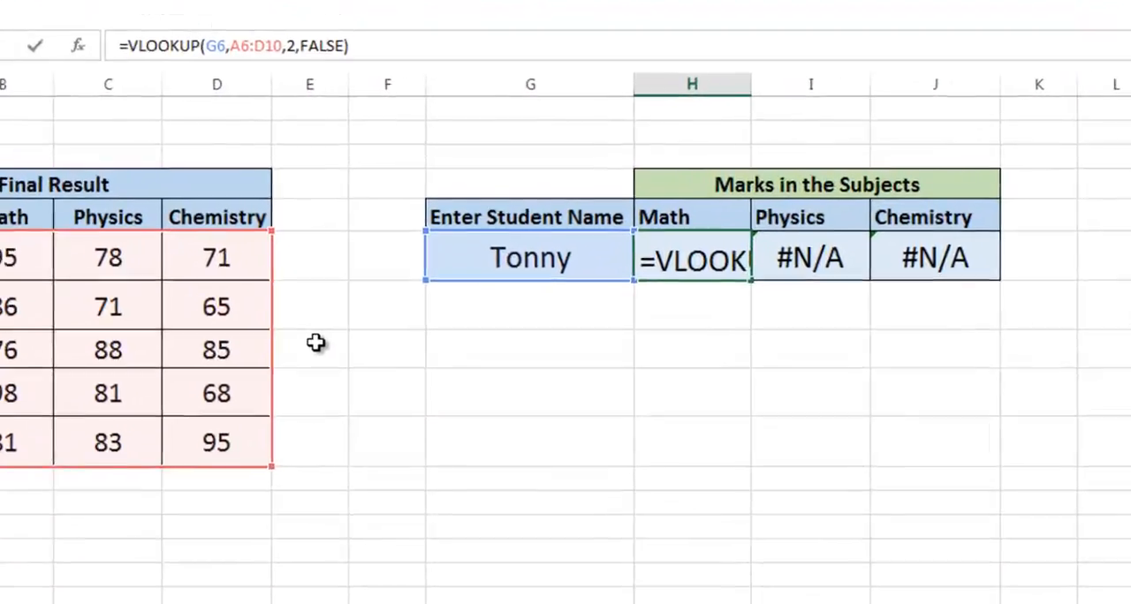
type("IFERROR(")
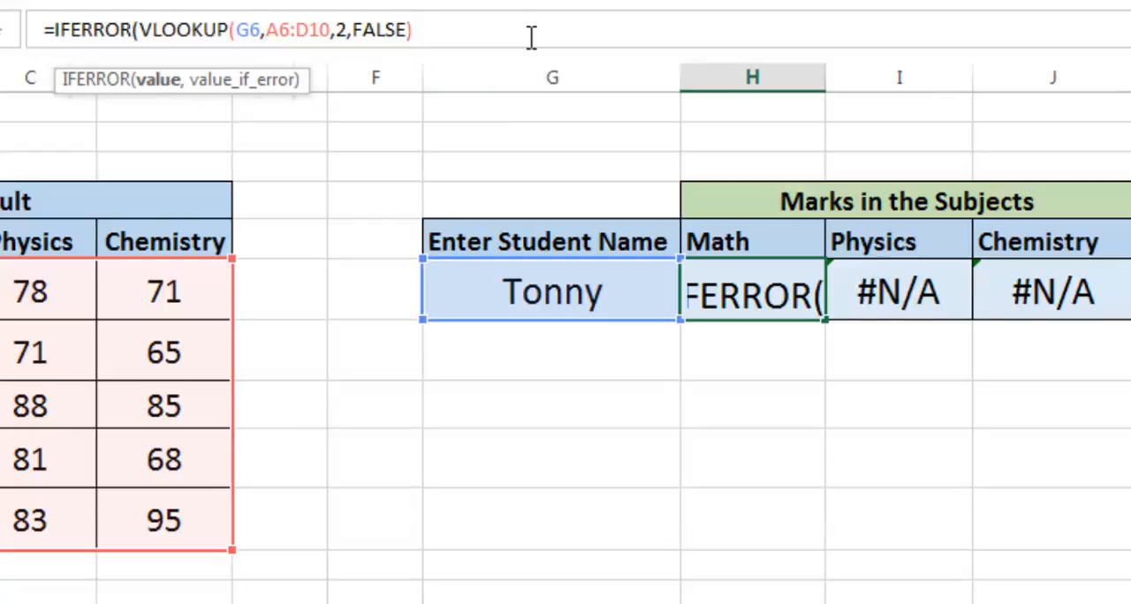
type(",")
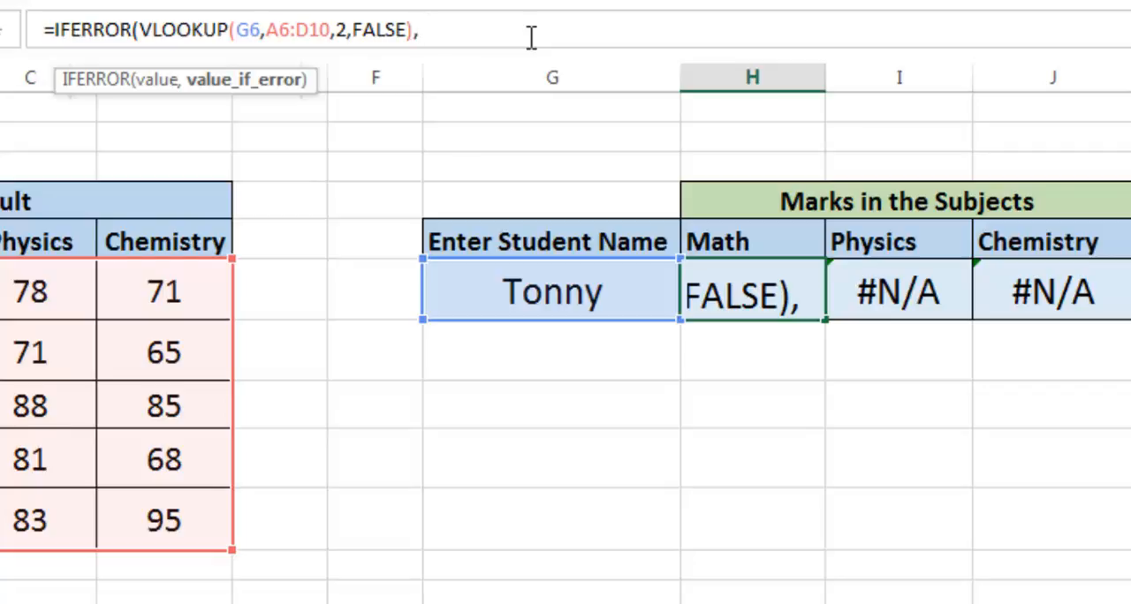
type(",\"-\")")
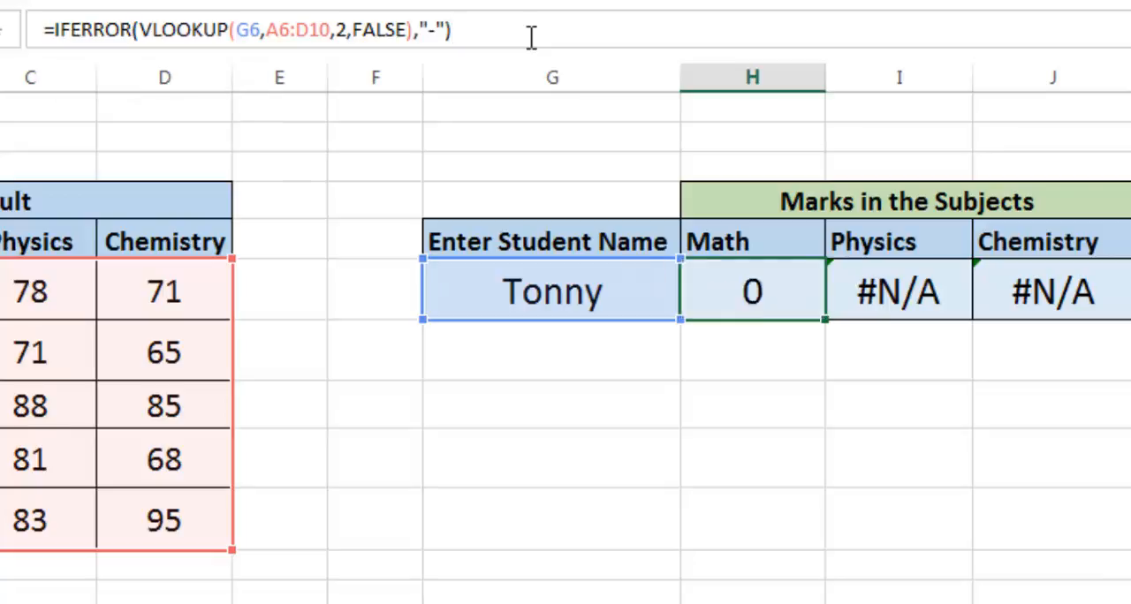
Step: Test the name with David then Tonny and compare the Math and Chemistry formulas
left_click(552, 291)
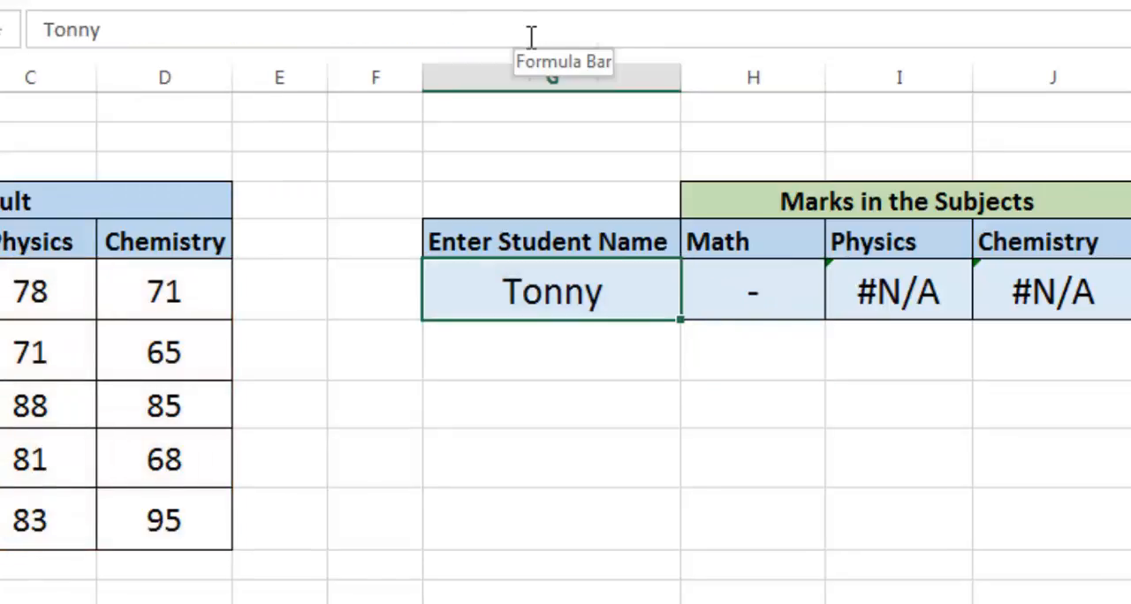
type("dAVI")
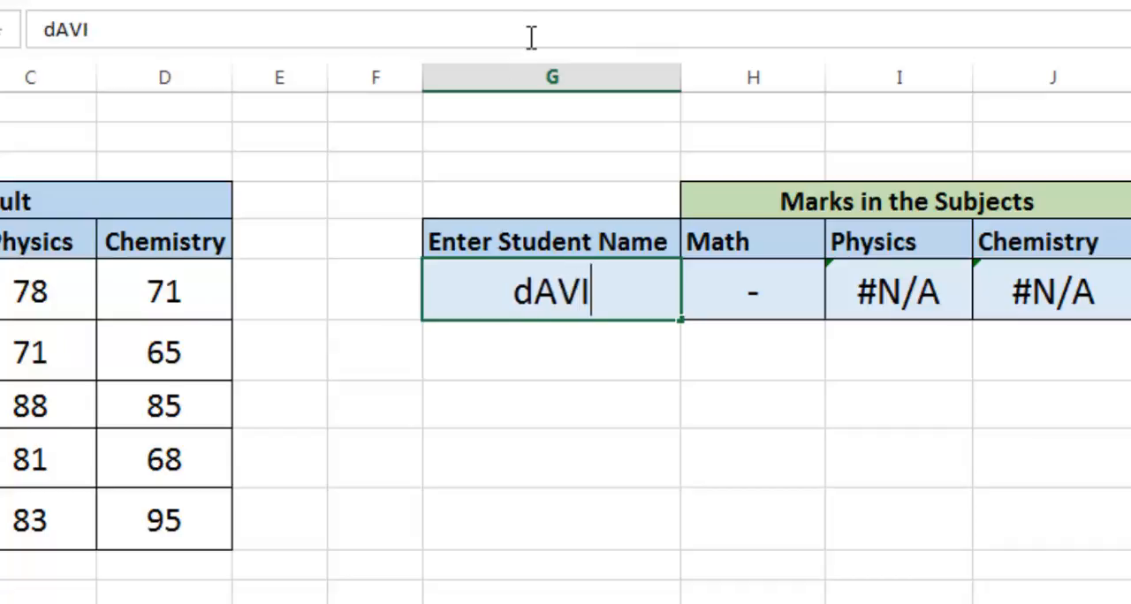
key("Backspace")
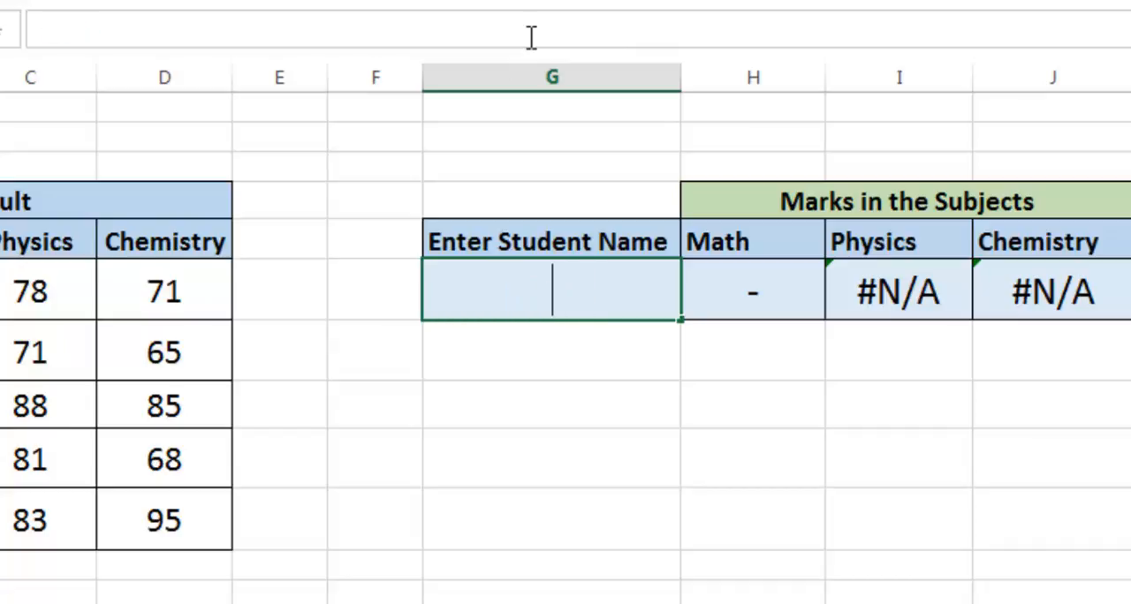
type("David")
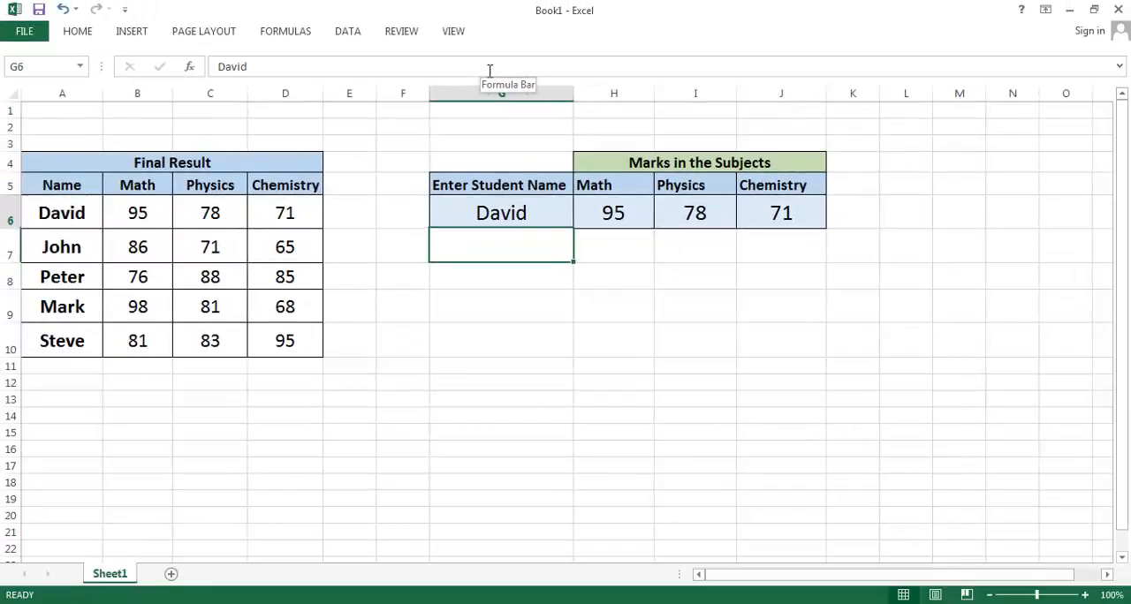
type("Tonny")
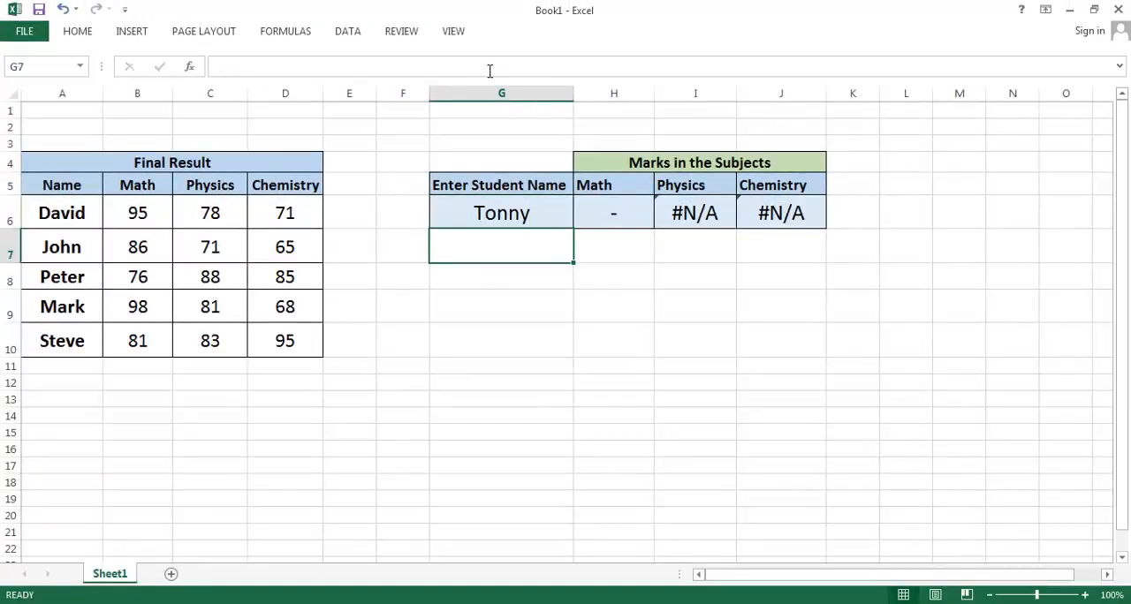
left_click(614, 214)
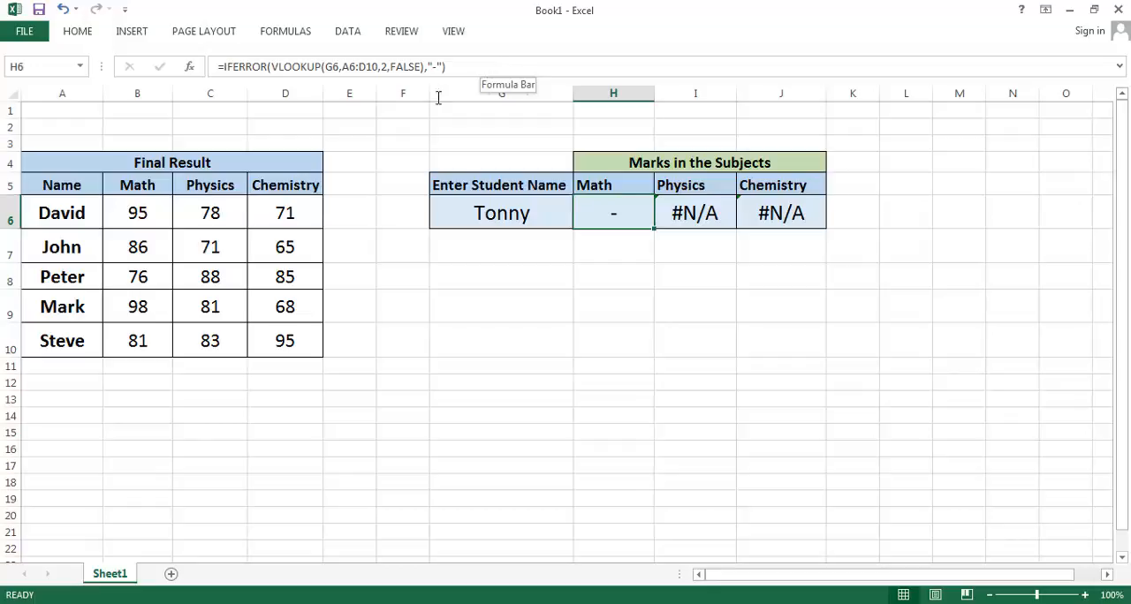
left_click(695, 214)
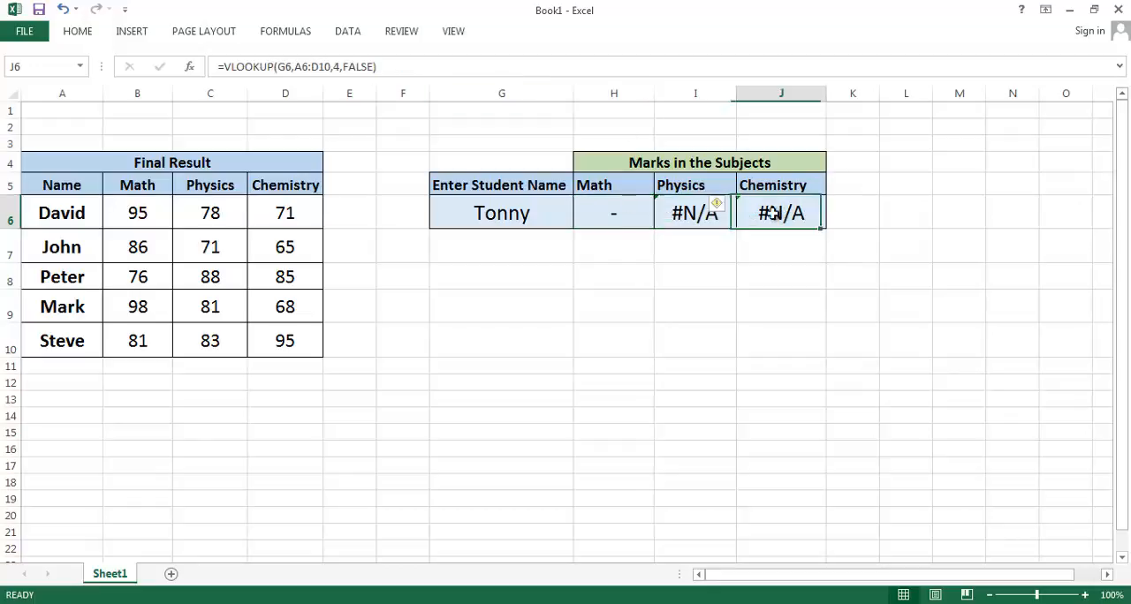
Step: Enter =ISNA( referencing the Physics cell below it, returning TRUE for #N/A
left_click(694, 214)
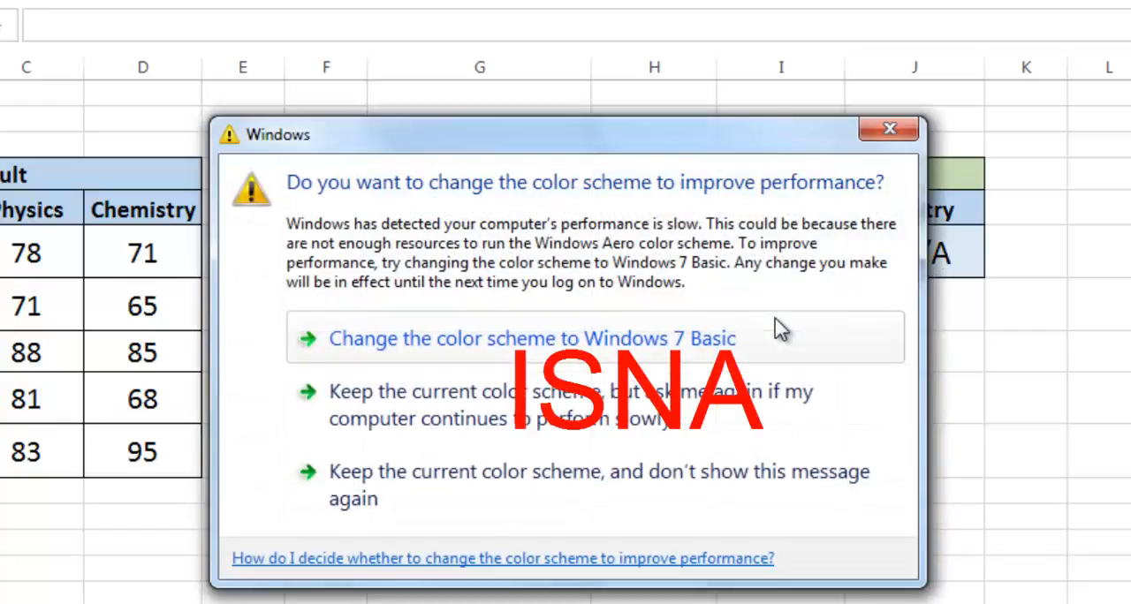
left_click(889, 127)
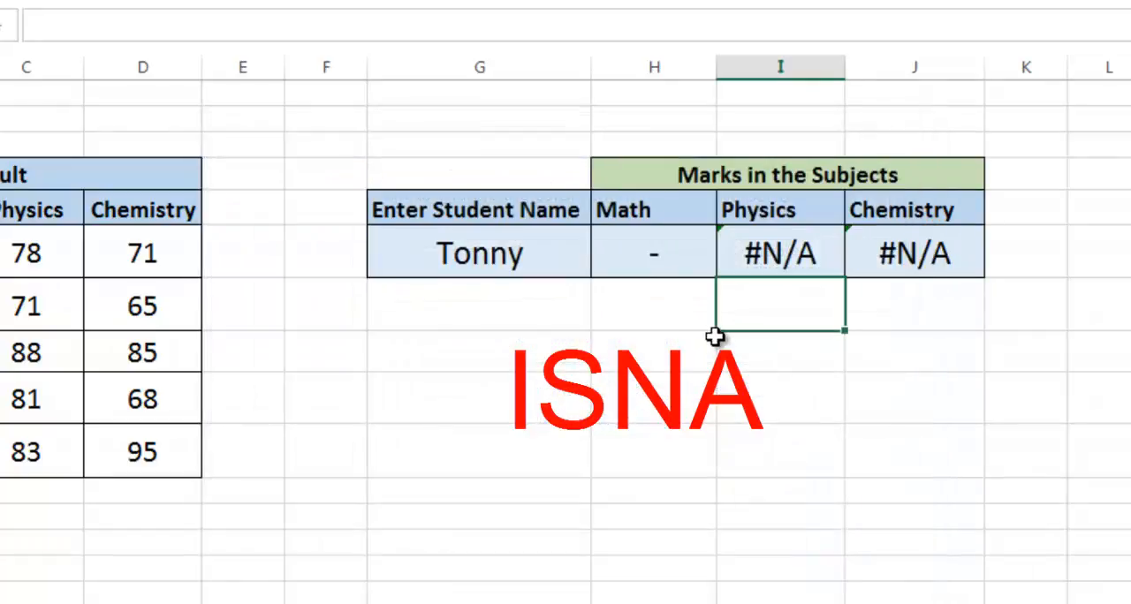
type("=")
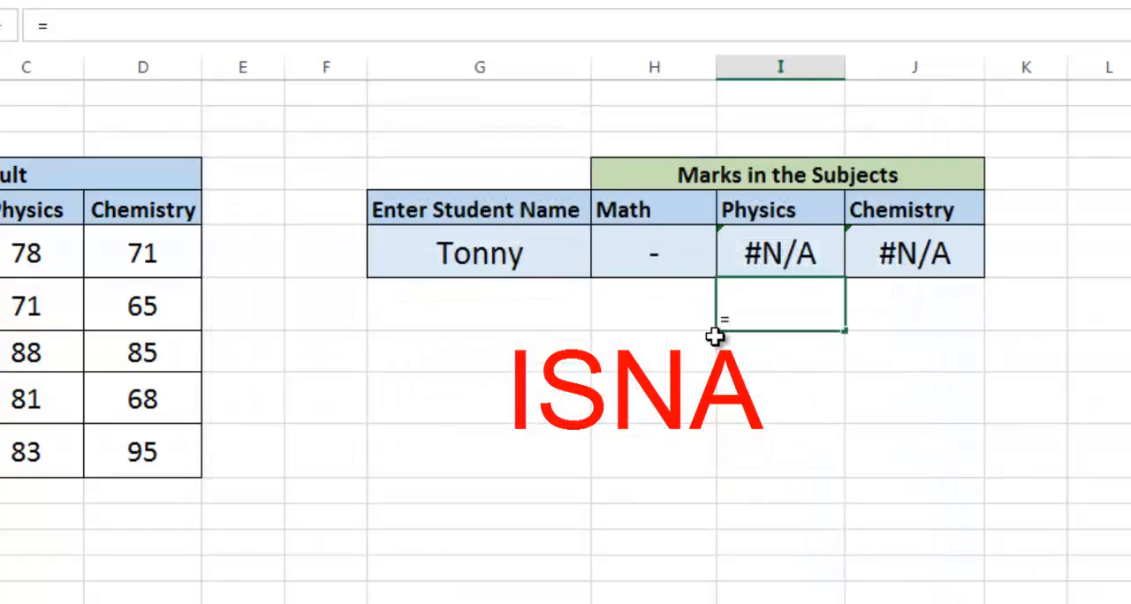
type("is")
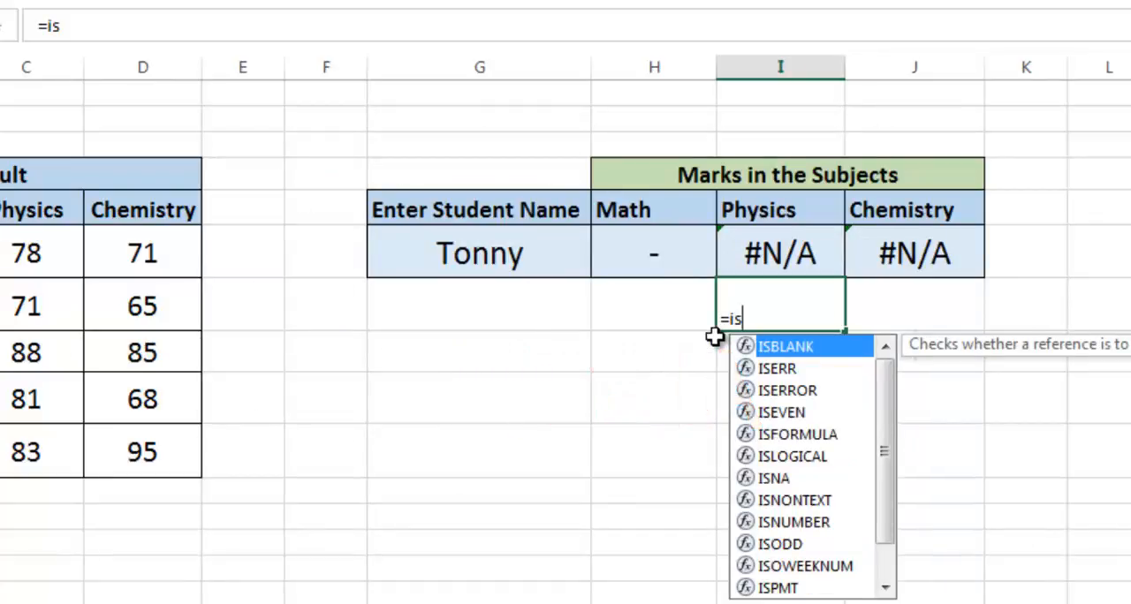
type("na")
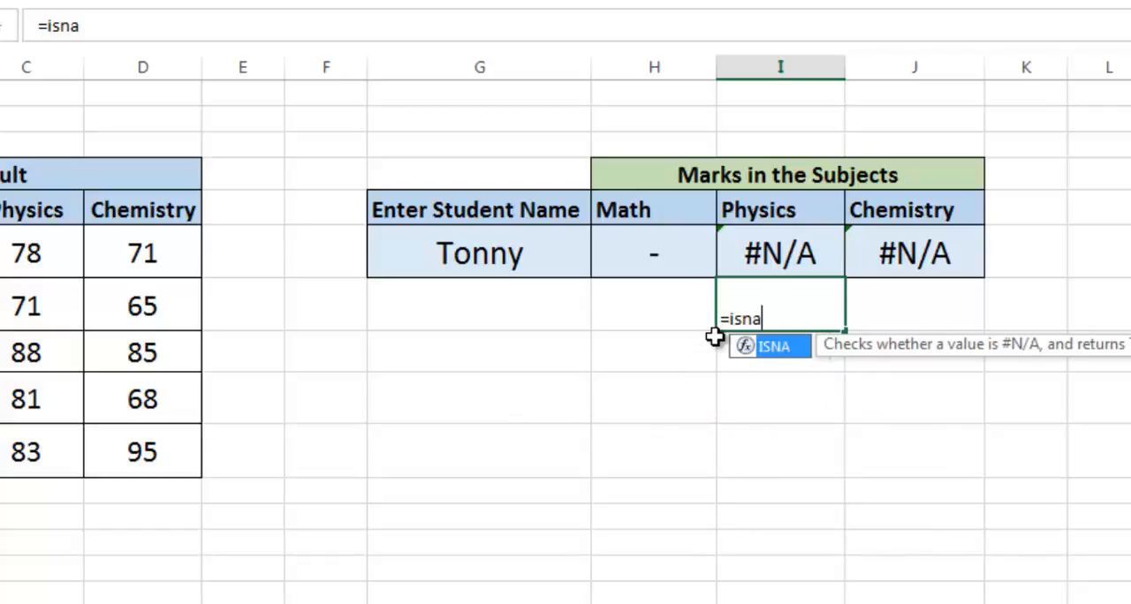
type("(")
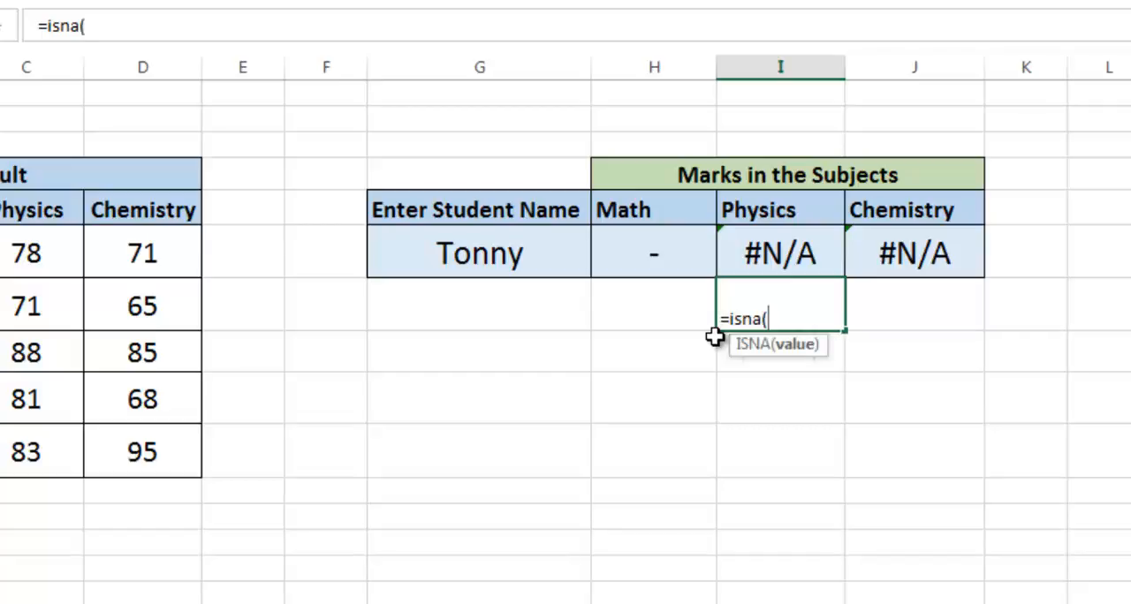
left_click(781, 255)
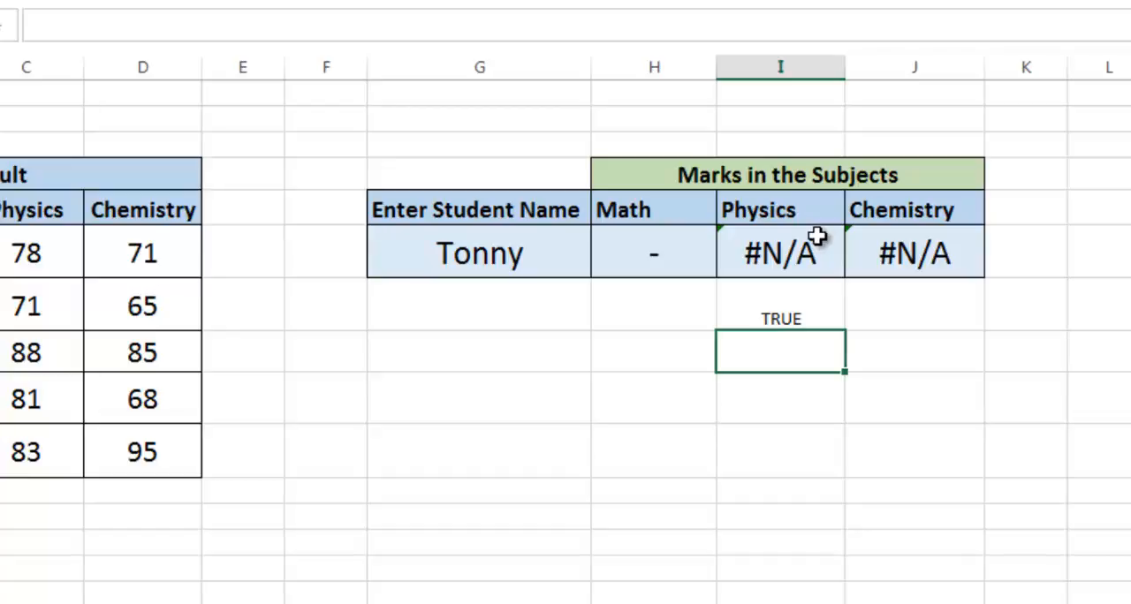
mouse_move(811, 254)
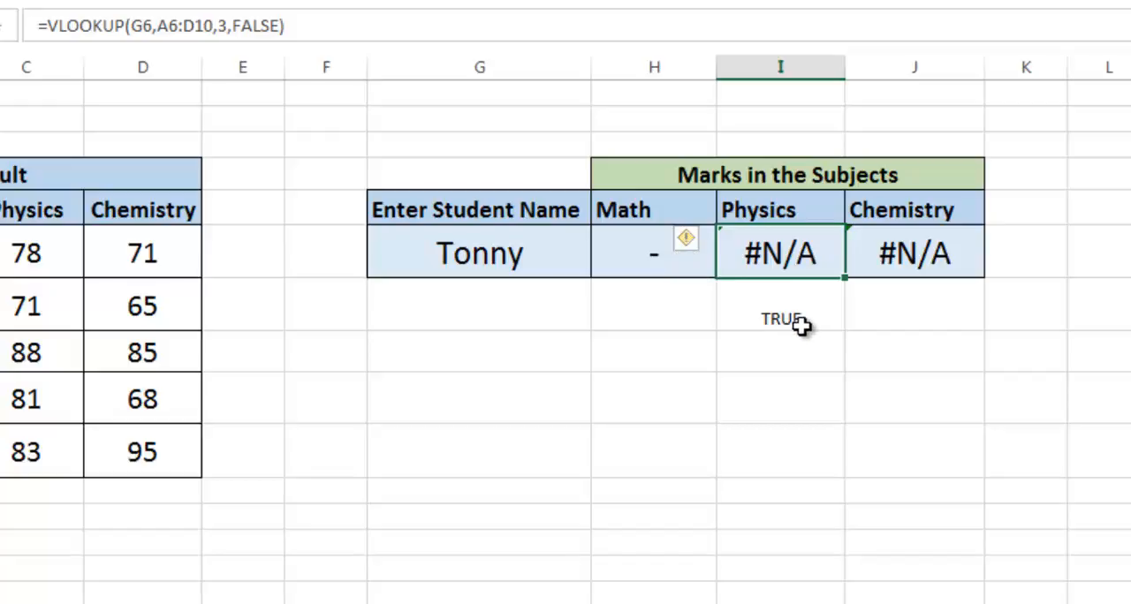
mouse_move(799, 320)
type("=")
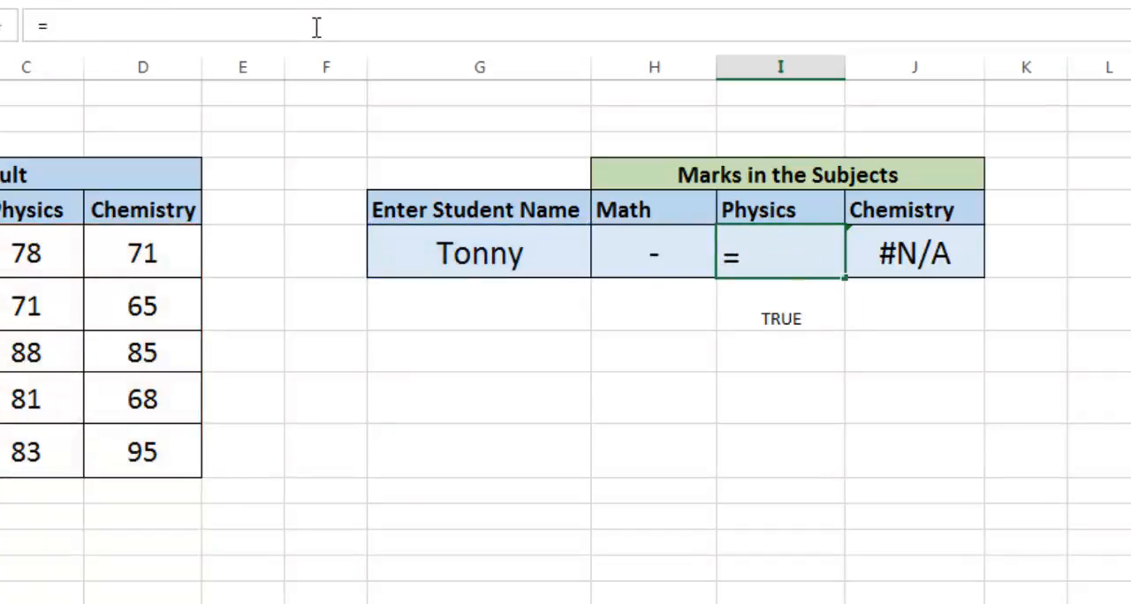
Step: Enter =IF(ISNA(VLOOKUP(G6,A6:D10,3,FALSE)),"-",VLOOKUP(G6,A6:D10,3,FALSE)) for Physics so it shows a dash
type("if")
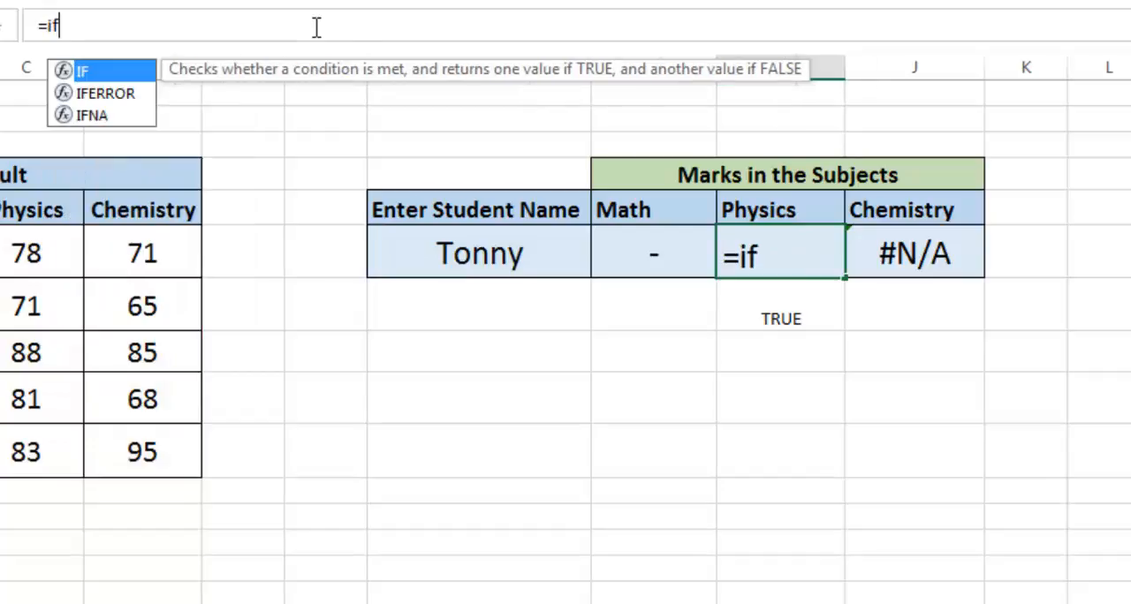
type("(i")
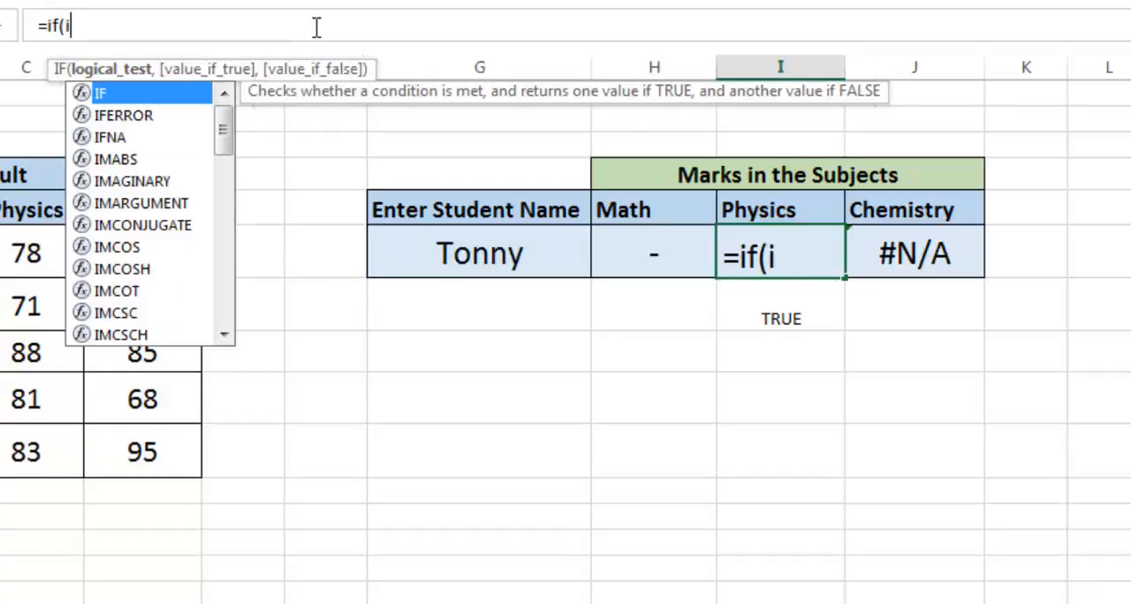
type("sna(")
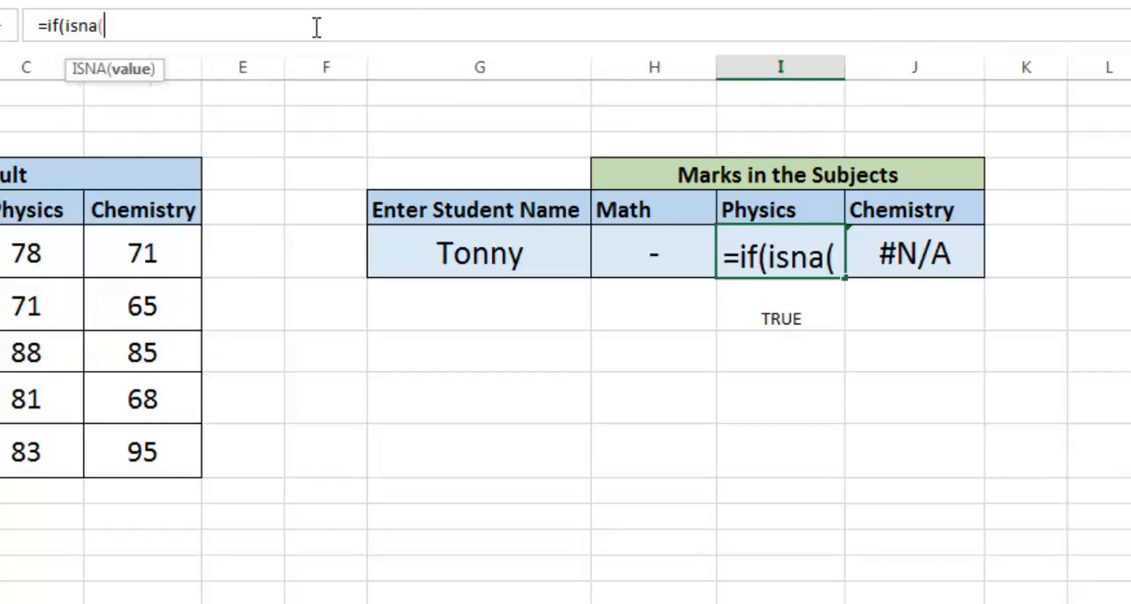
type("VLOOKUP(G6,A6:D10,3,FALSE)")
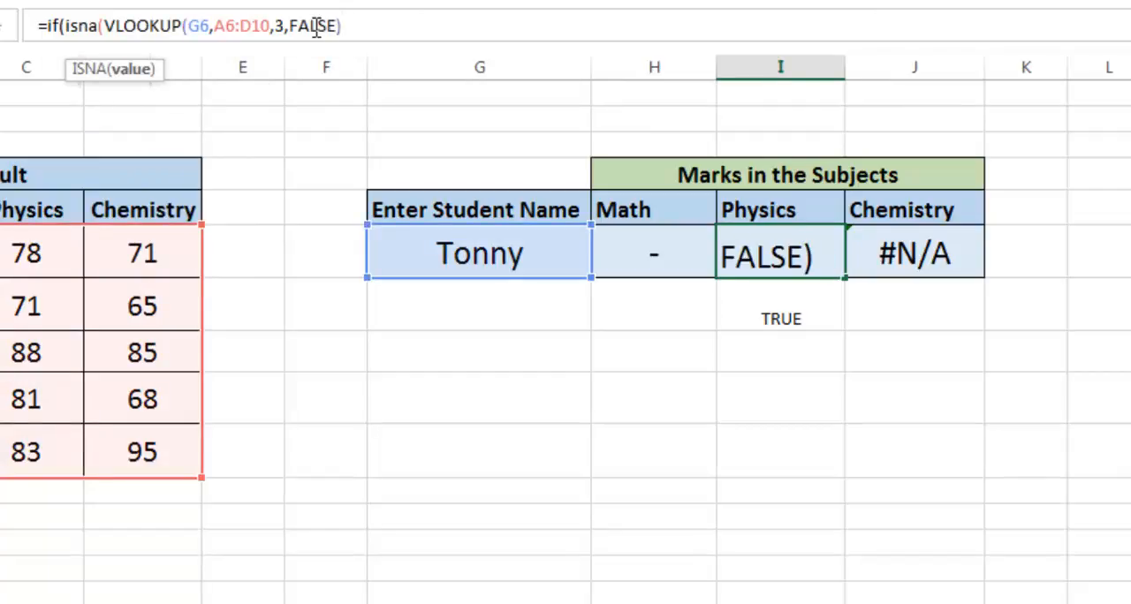
type(",")
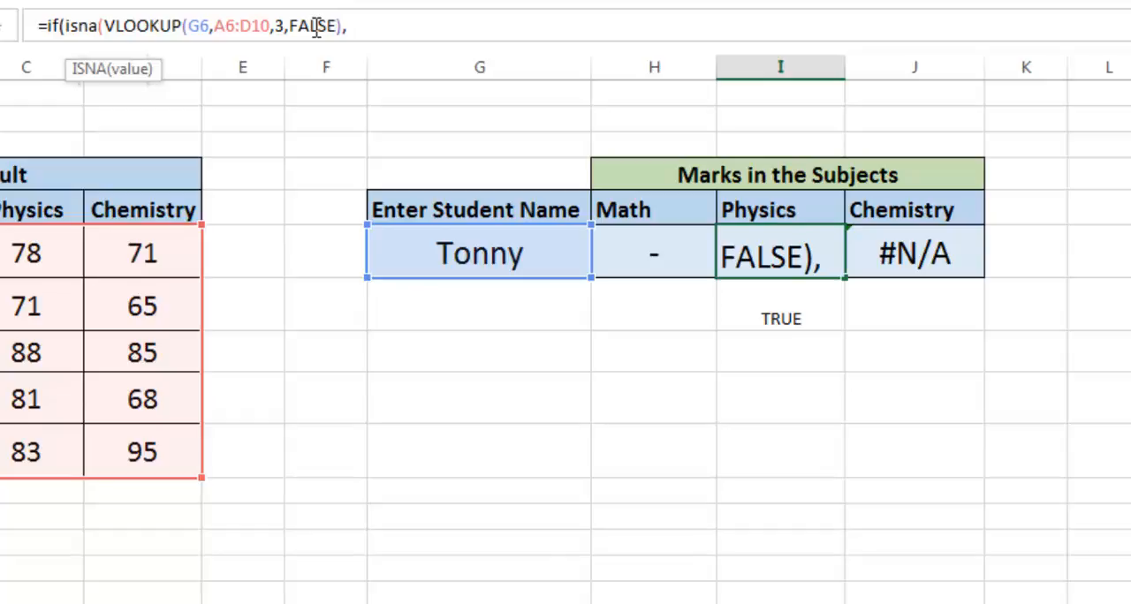
type(")")
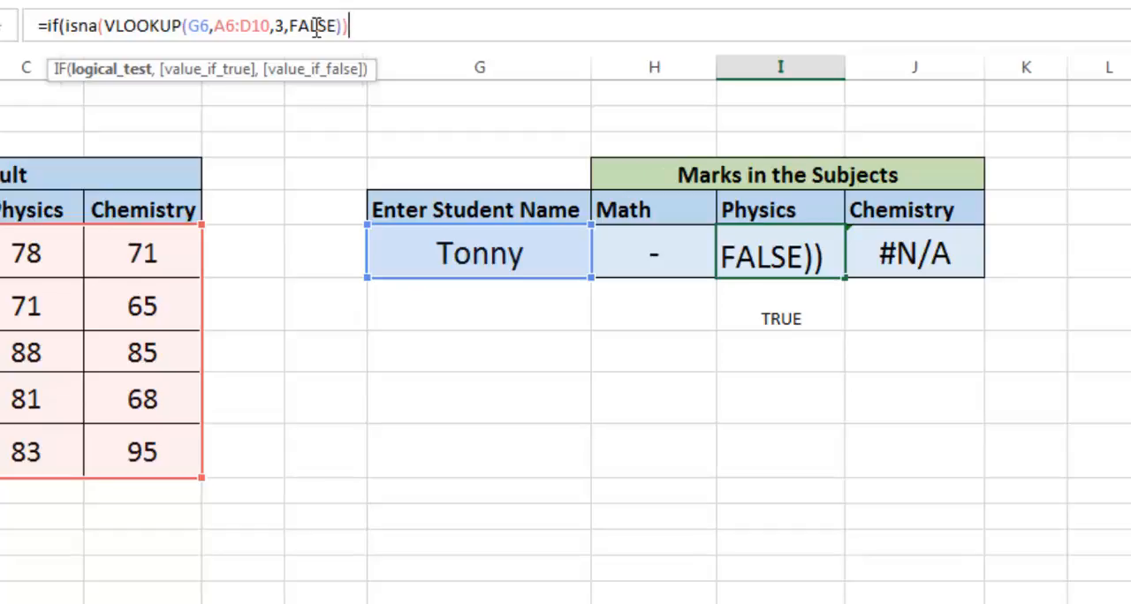
type(",")
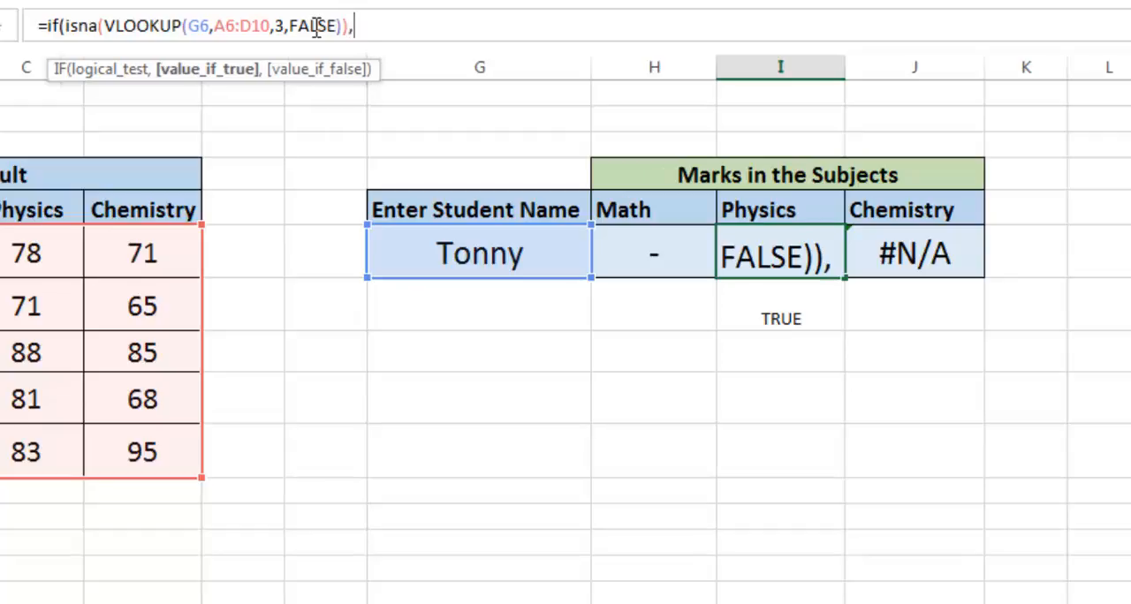
type("\"-")
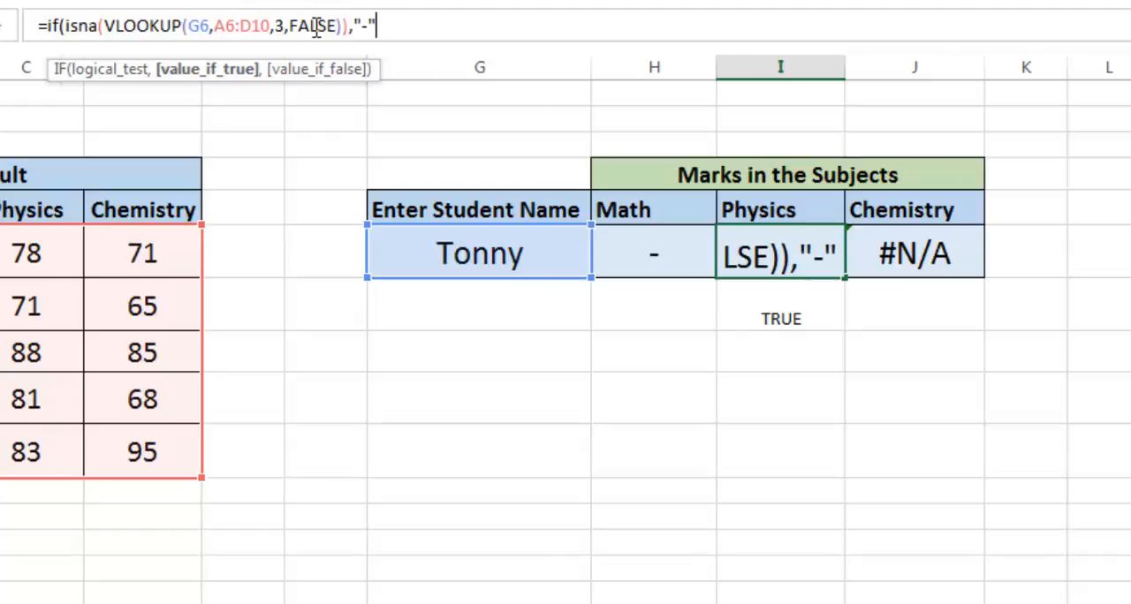
type(",")
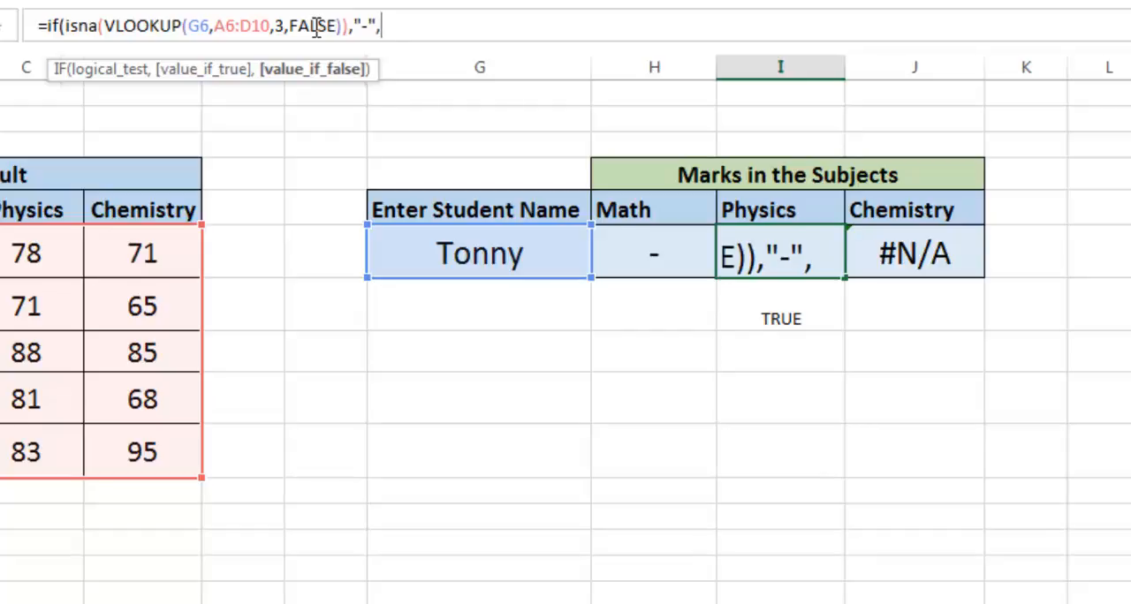
type("VLOOKUP(G6,A6:D10,3,FALSE)")
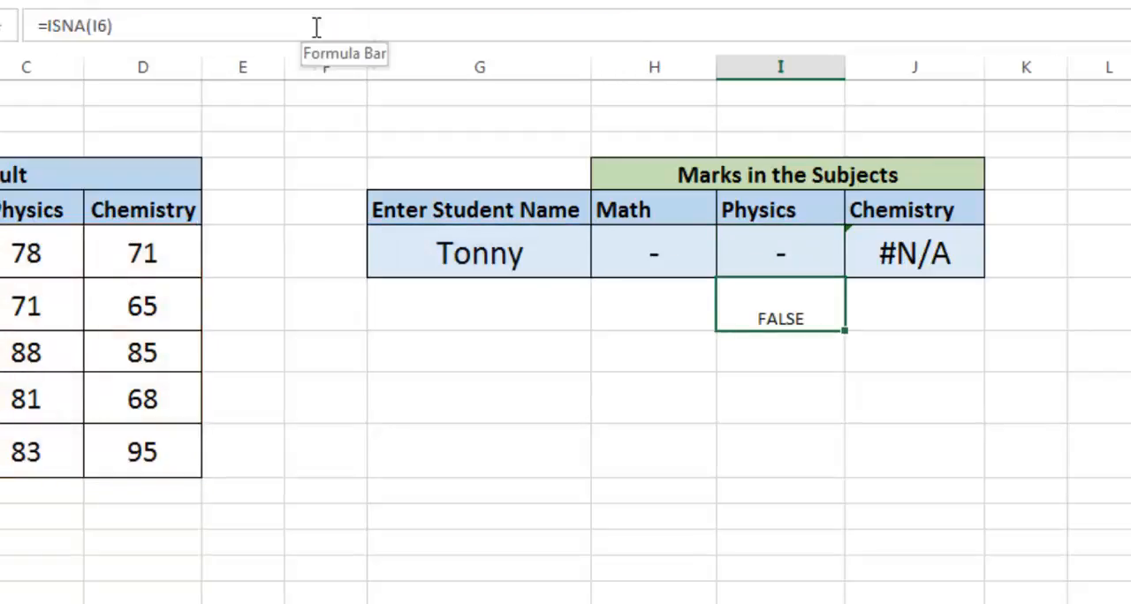
Step: Enter =ISERROR( referencing the Chemistry cell below it, returning TRUE
left_click(781, 254)
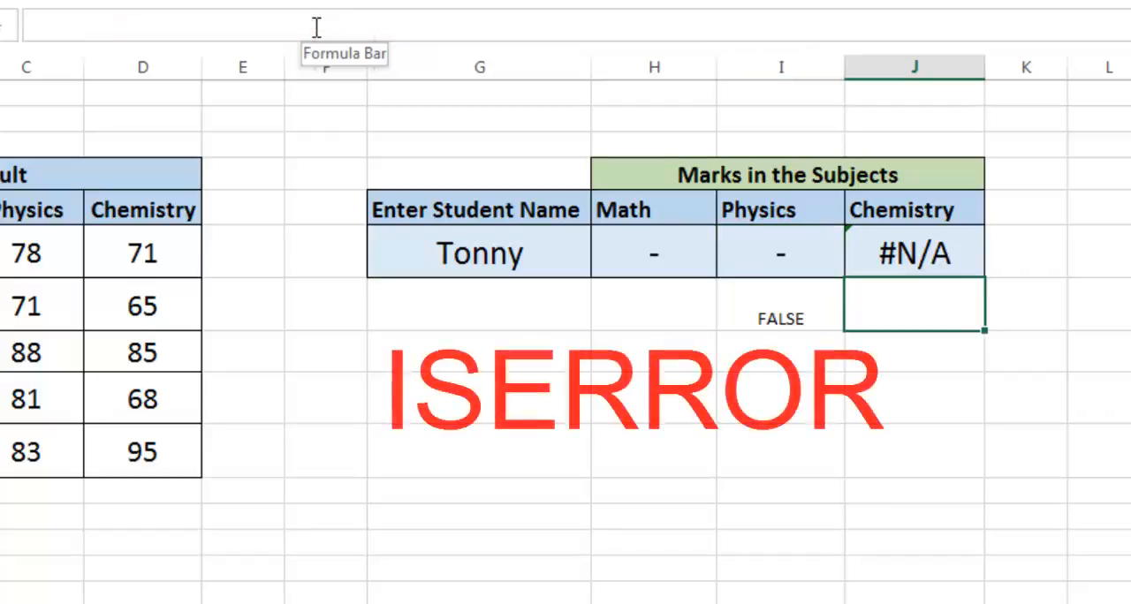
type("=iserror")
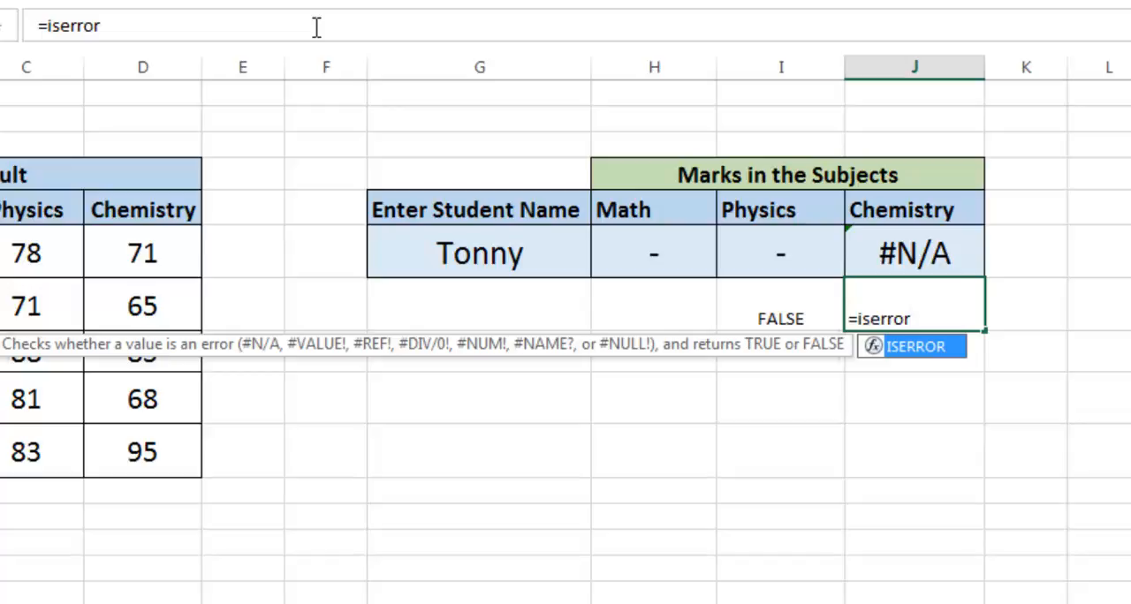
type("(")
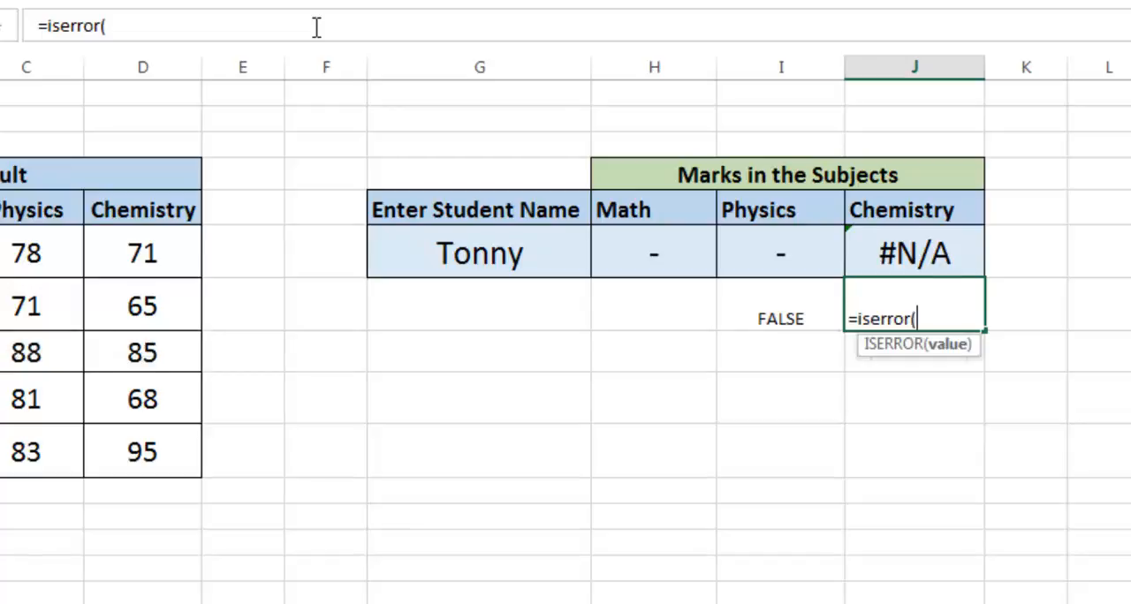
left_click(916, 254)
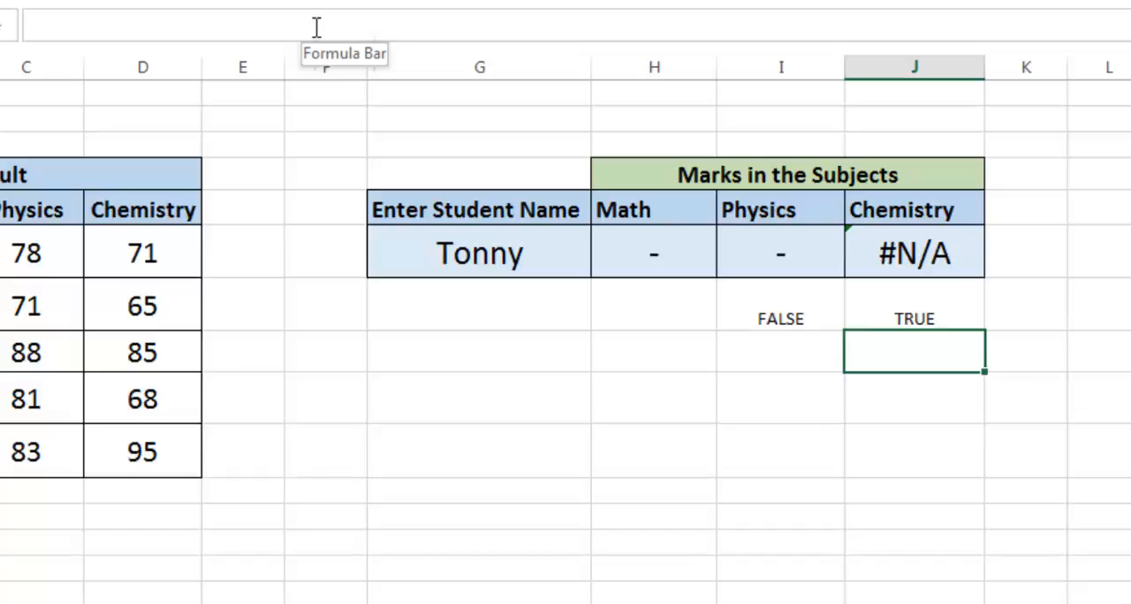
left_click(913, 318)
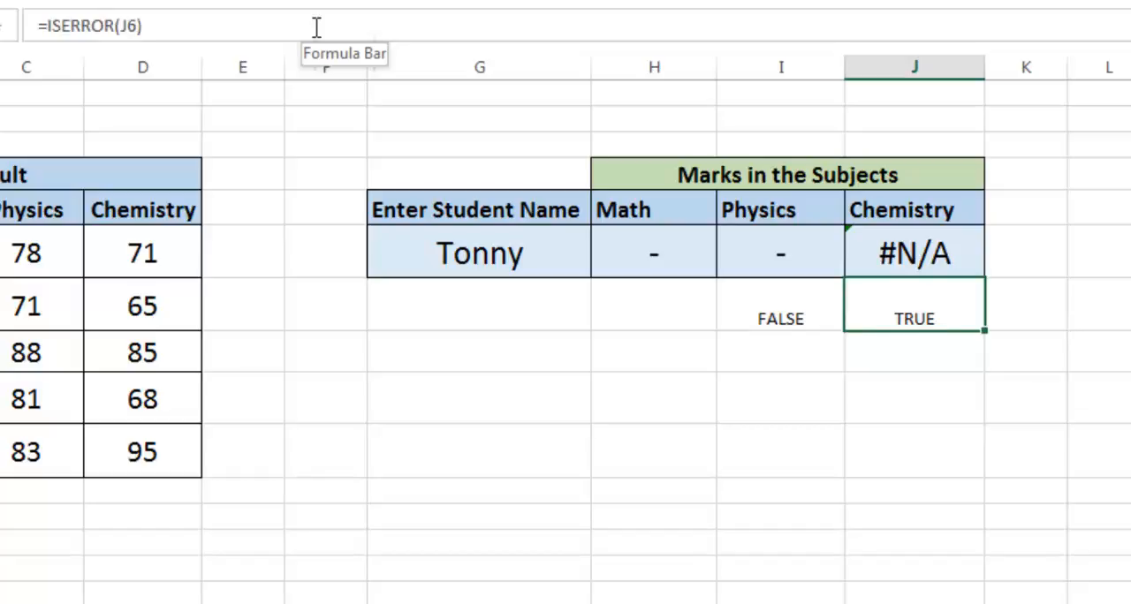